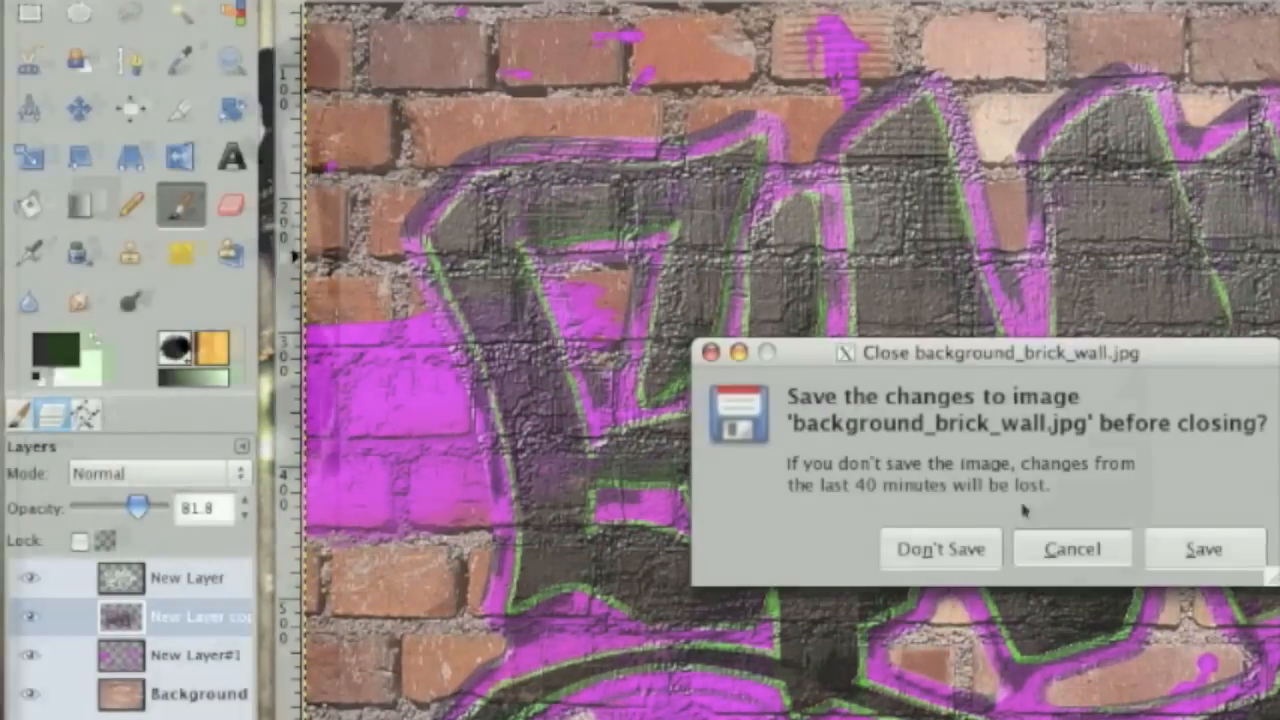
Close the previous graffiti image and open background_brick_wall.jpg as a layer.
left_click(940, 548)
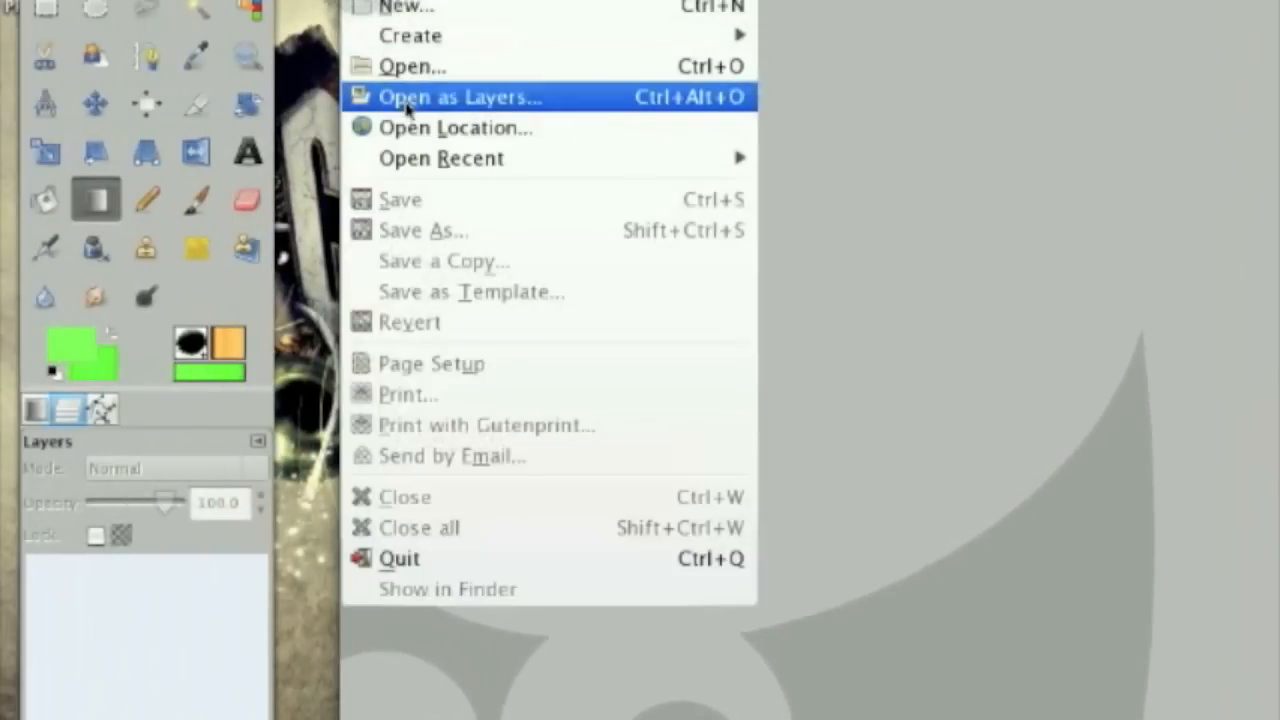
left_click(459, 97)
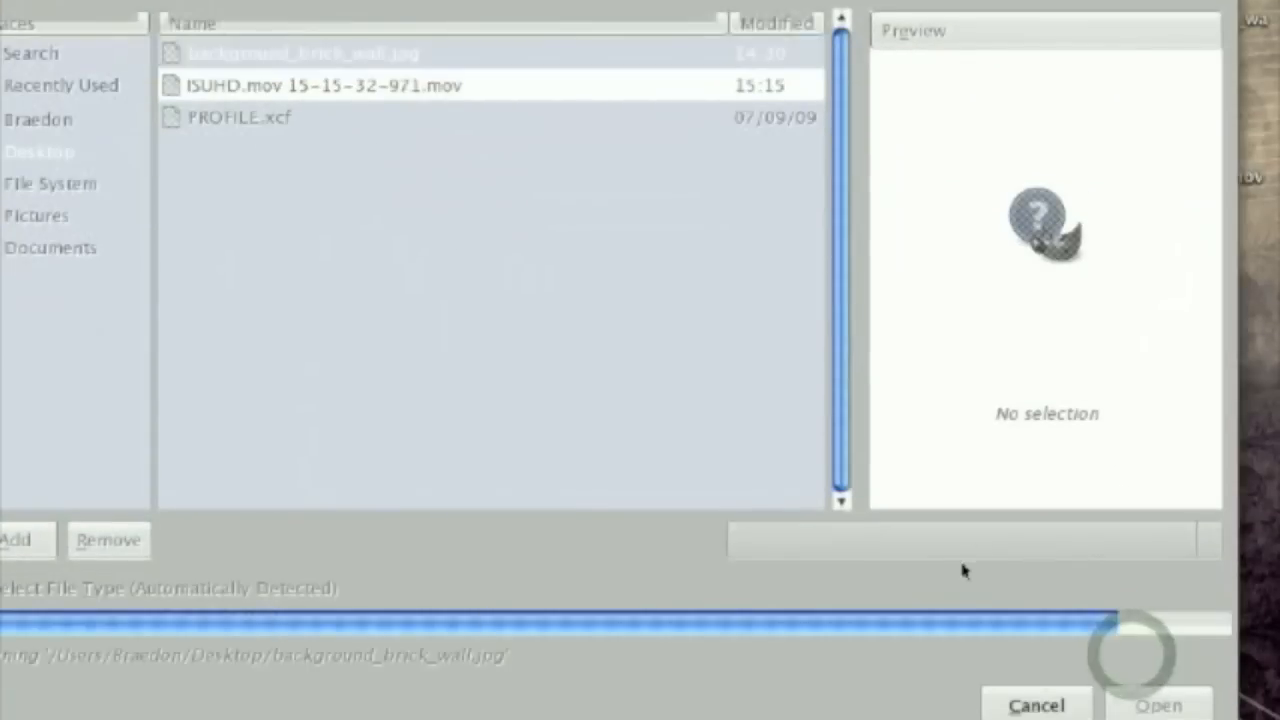
left_click(1161, 705)
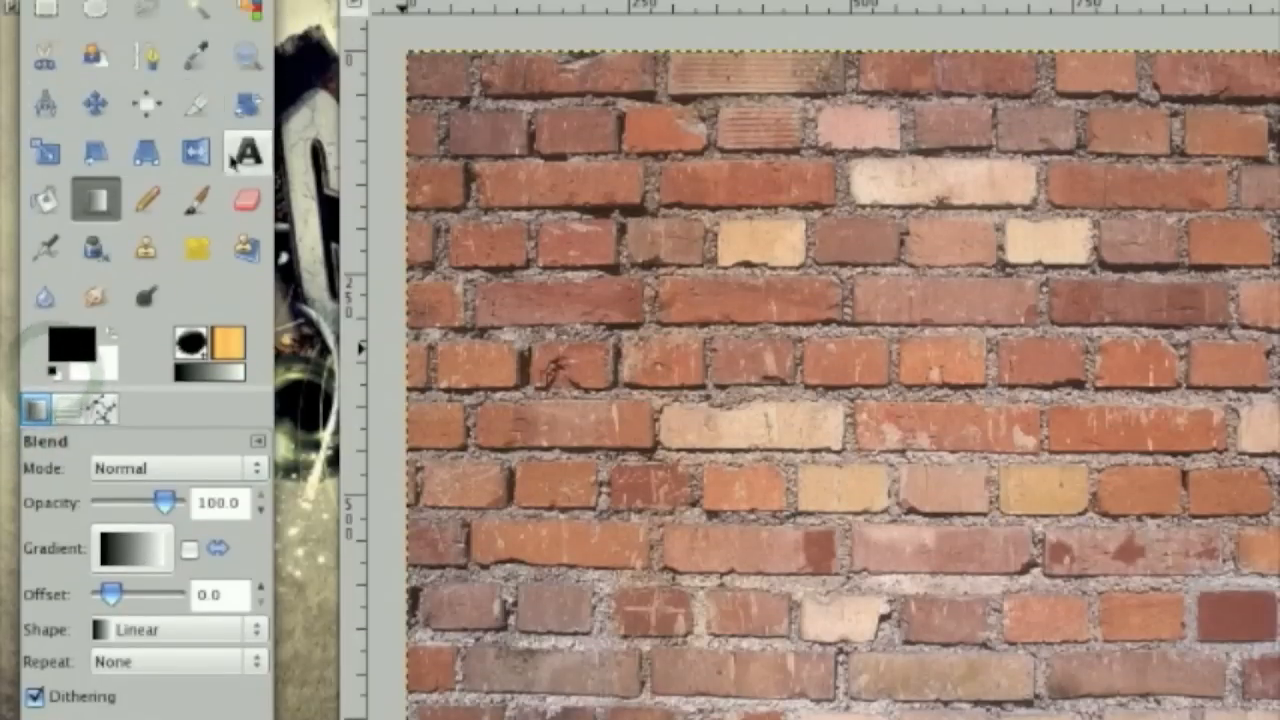
Trace another graffiti letter outline with curved Paths anchors over the brick wall.
left_click(245, 152)
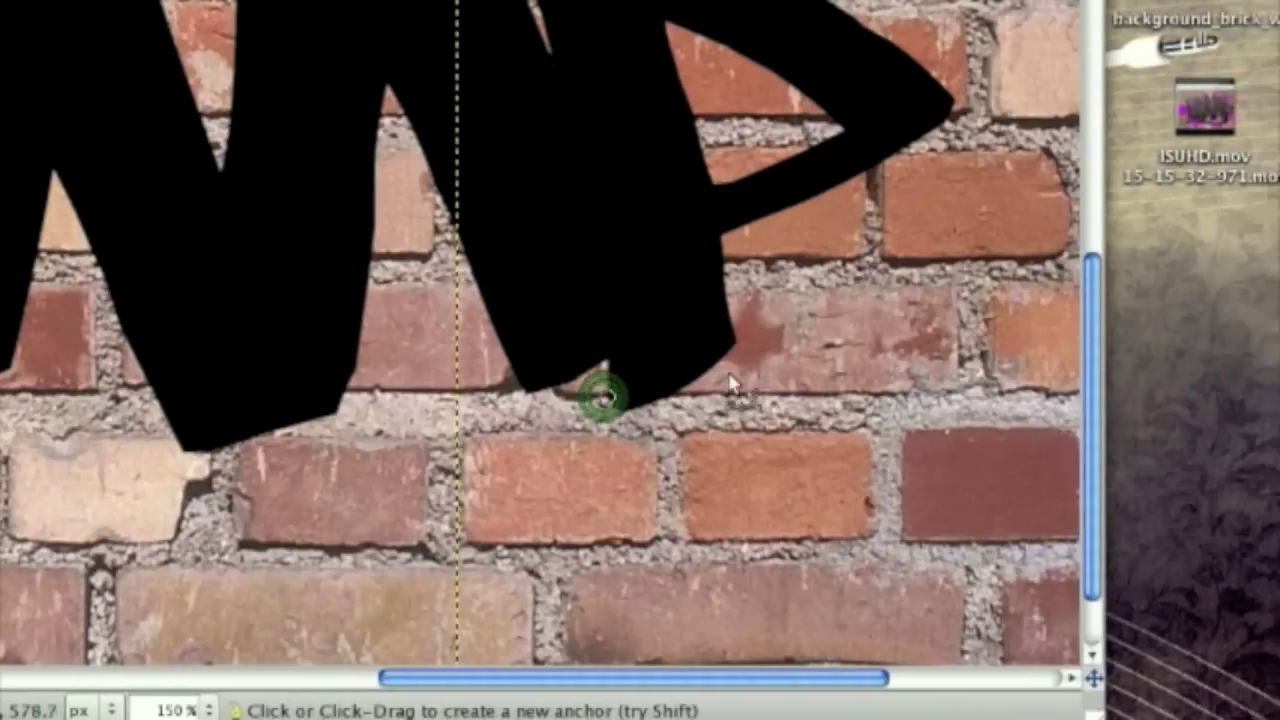
left_click_drag(588, 398, 705, 490)
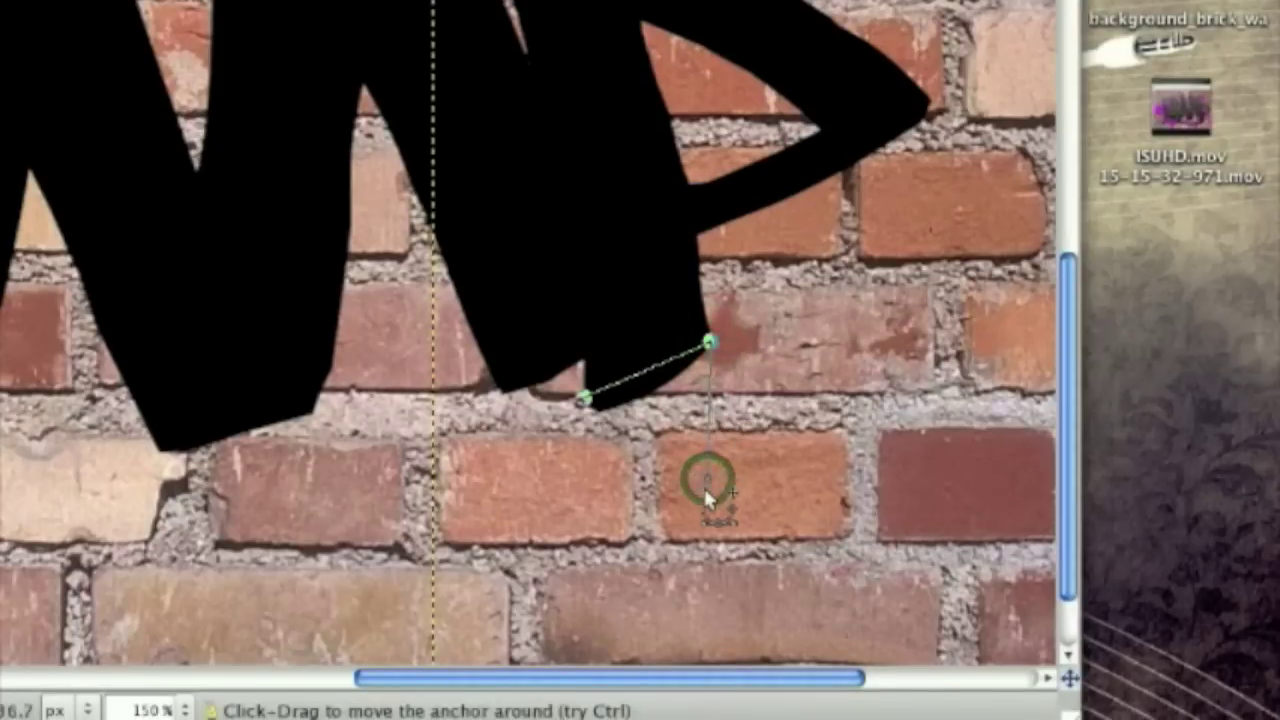
left_click_drag(705, 490, 660, 505)
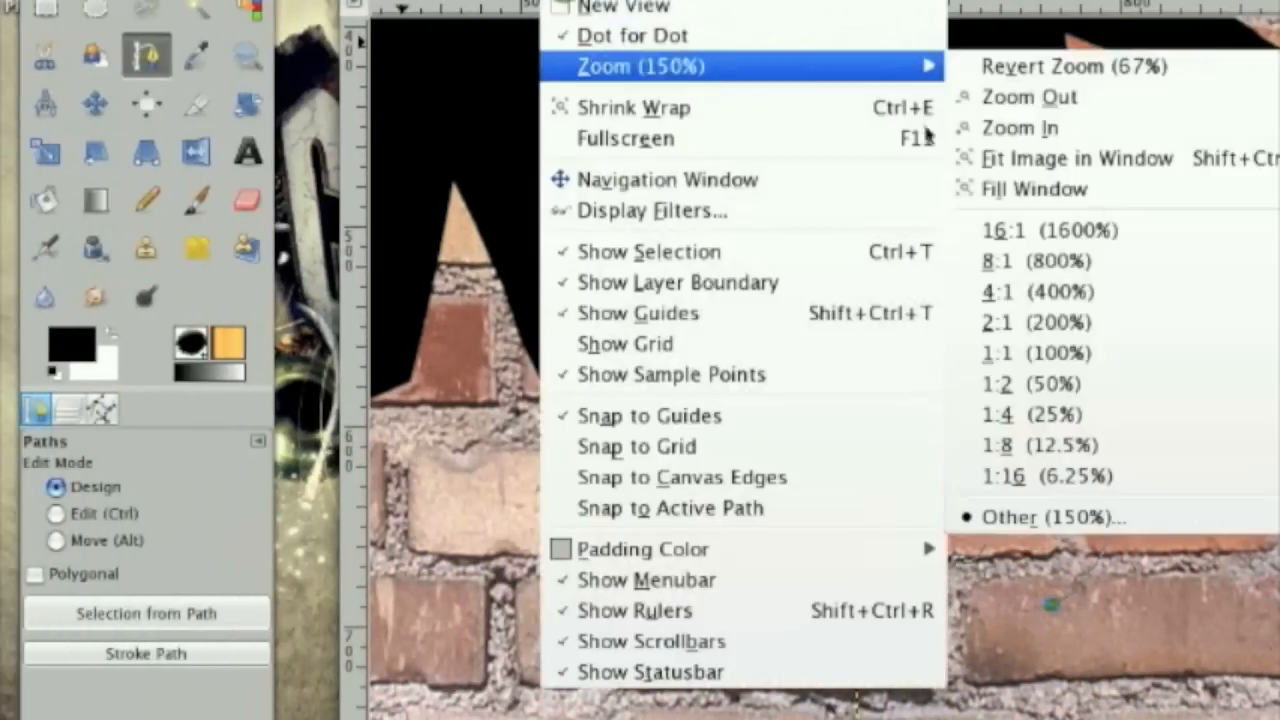
Zoom out and place the underline path's left end and another anchor point.
left_click(1075, 158)
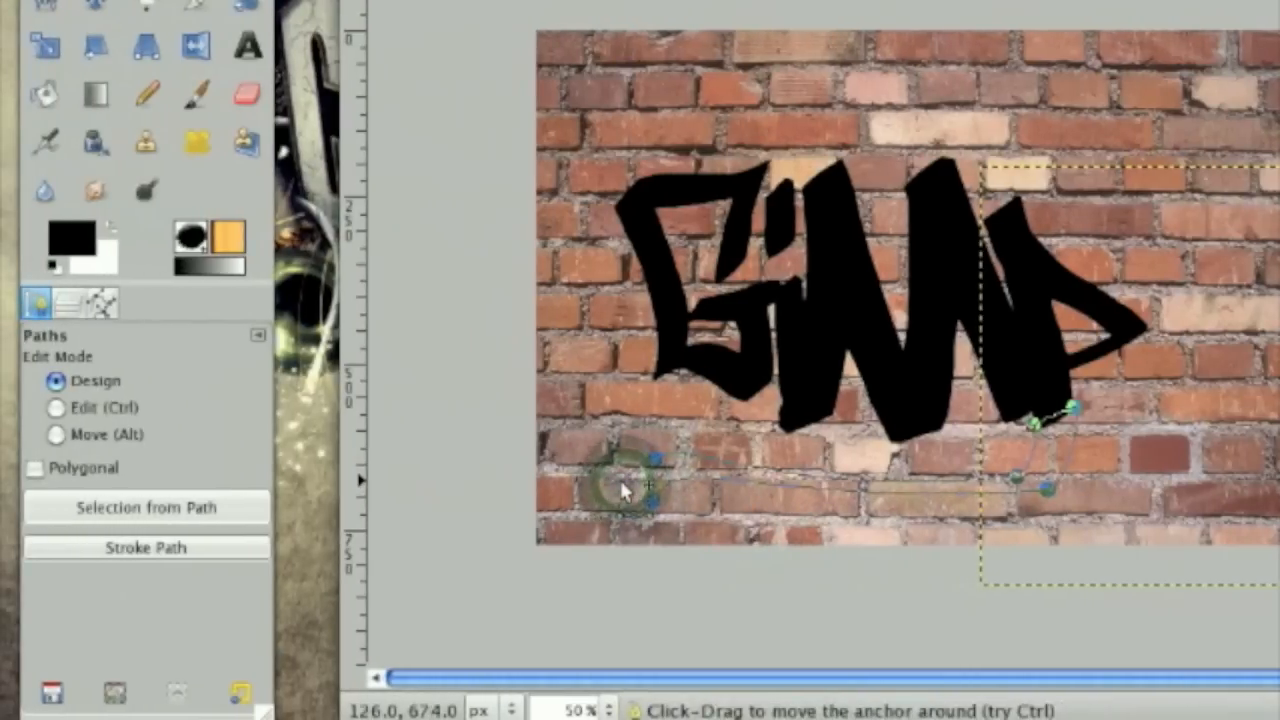
left_click(54, 407)
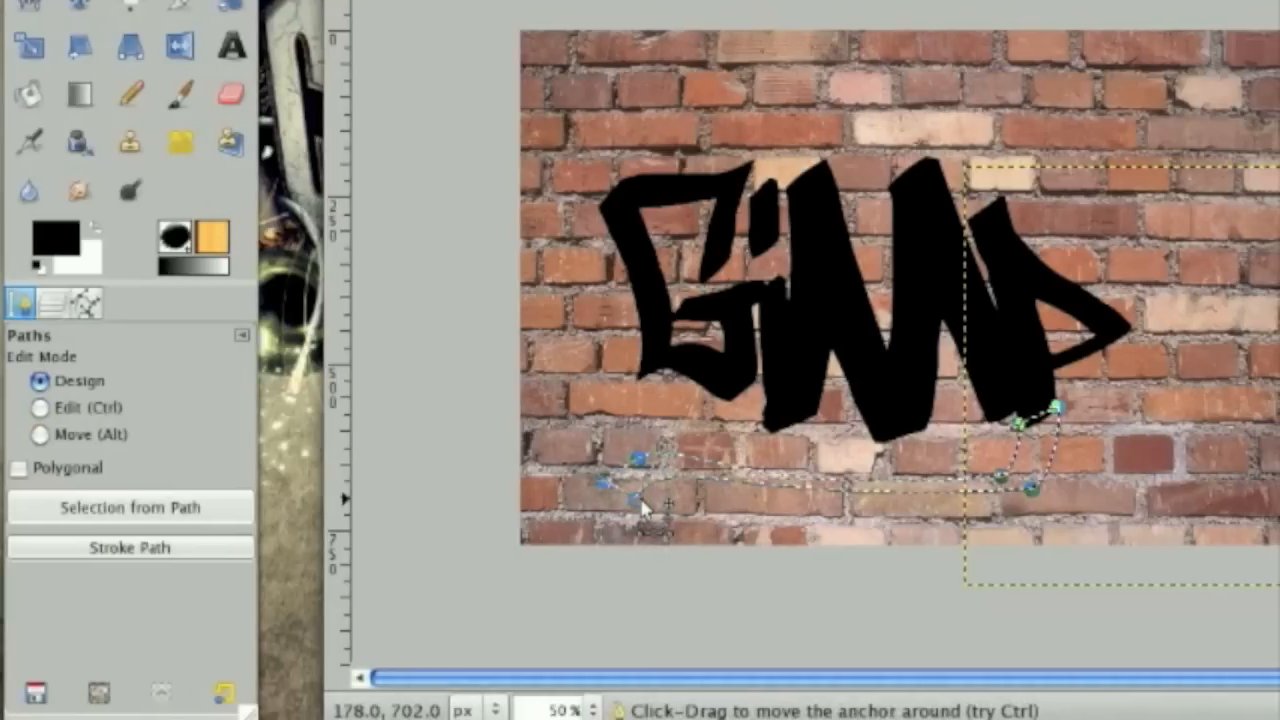
left_click(57, 207)
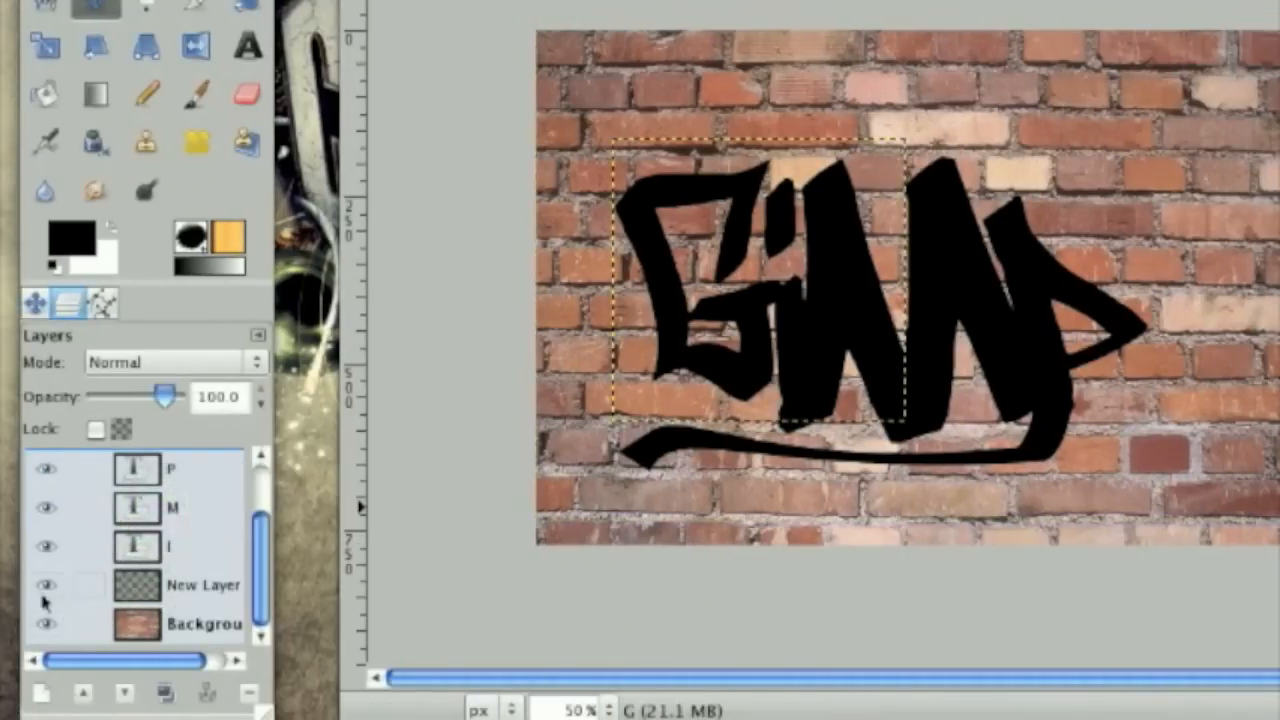
Merge the letter layers, use Alpha to Selection, add a layer, grow selection 20 px.
left_click(42, 620)
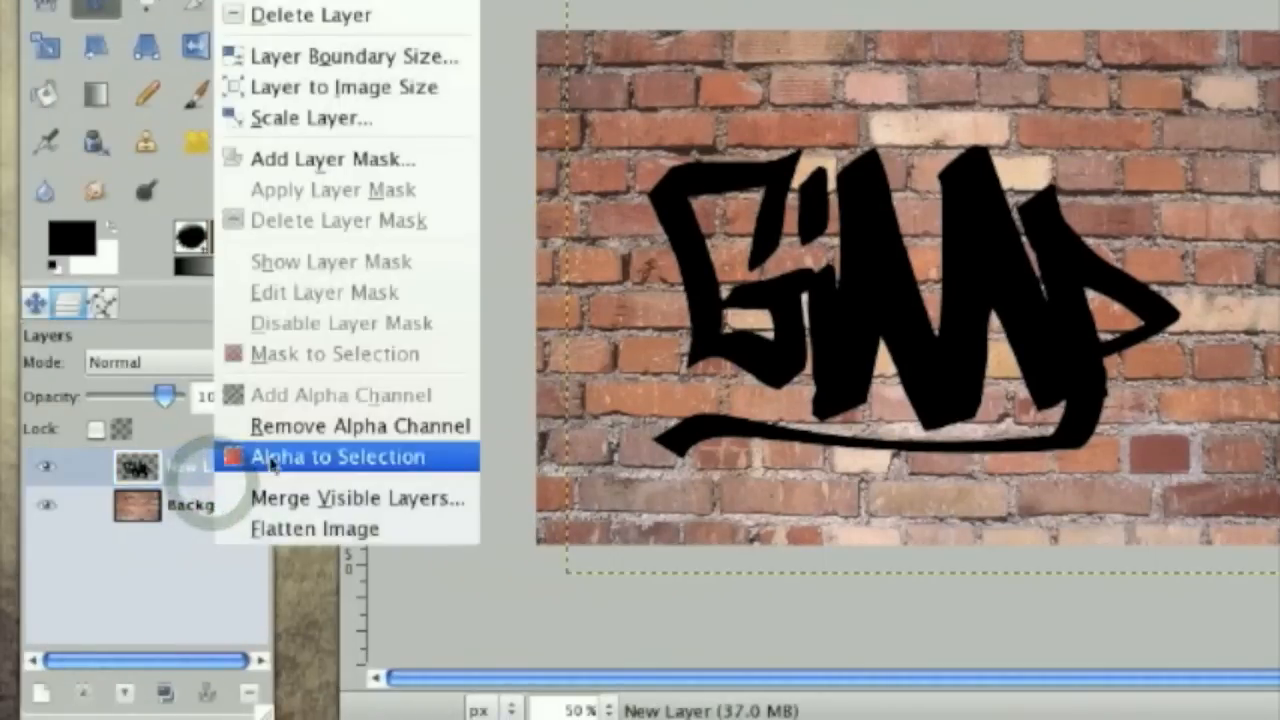
left_click(340, 456)
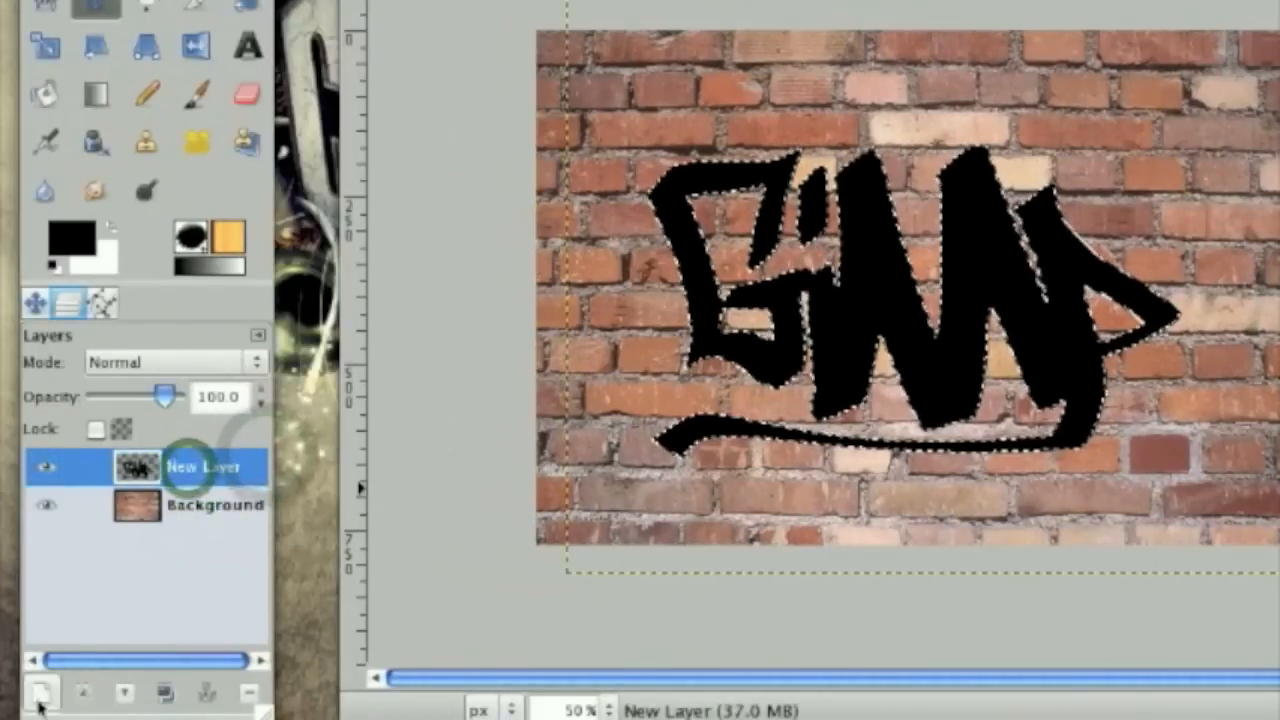
left_click(43, 687)
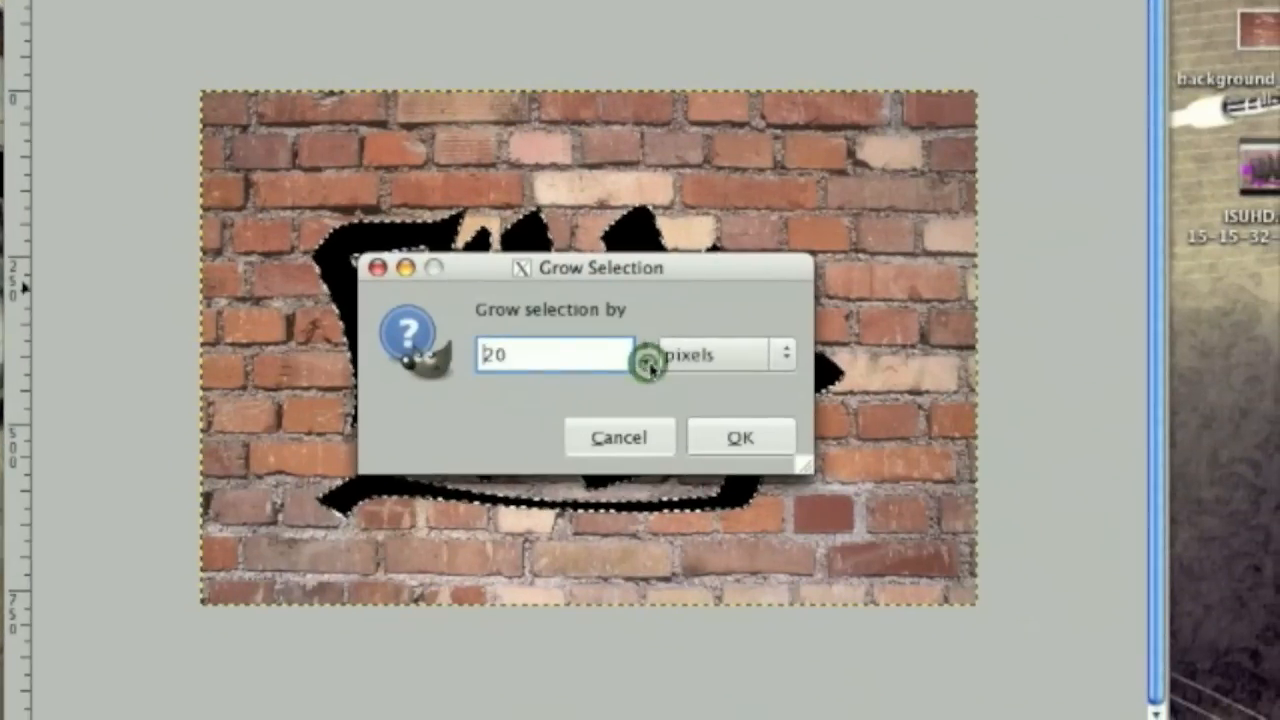
left_click(741, 436)
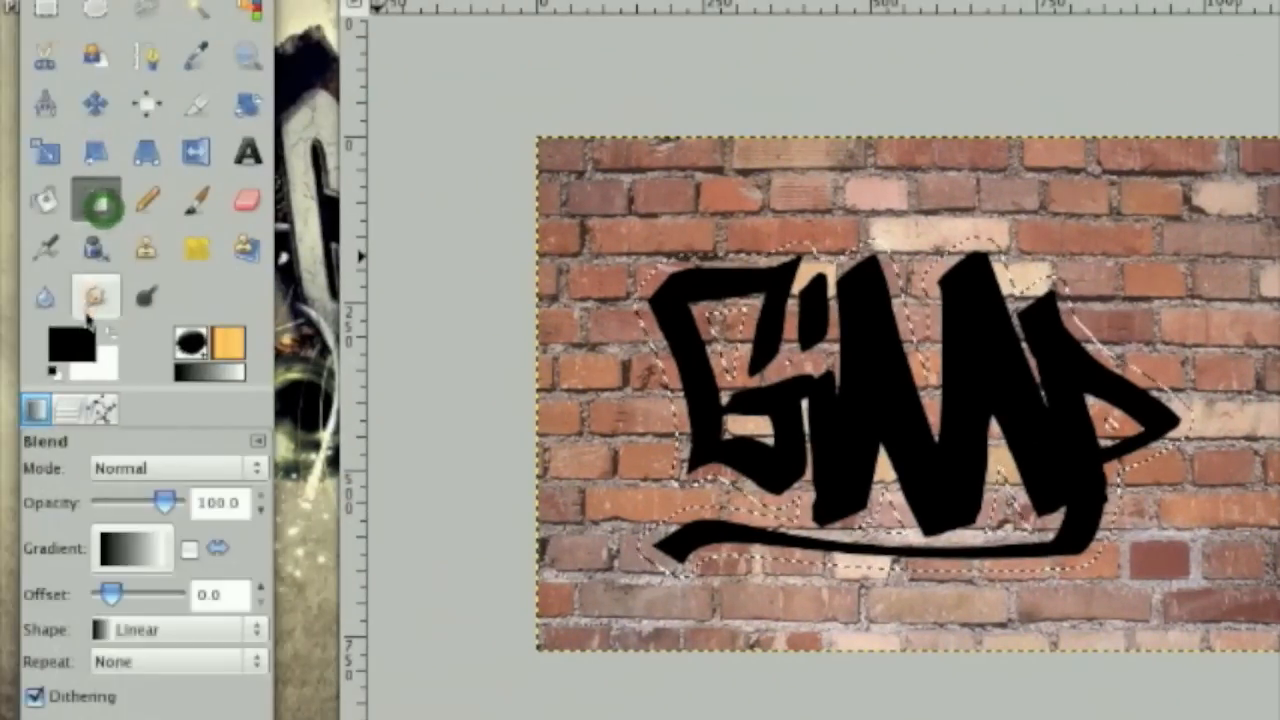
Set a pink foreground colour and a magenta background colour for the outline fill.
left_click(65, 337)
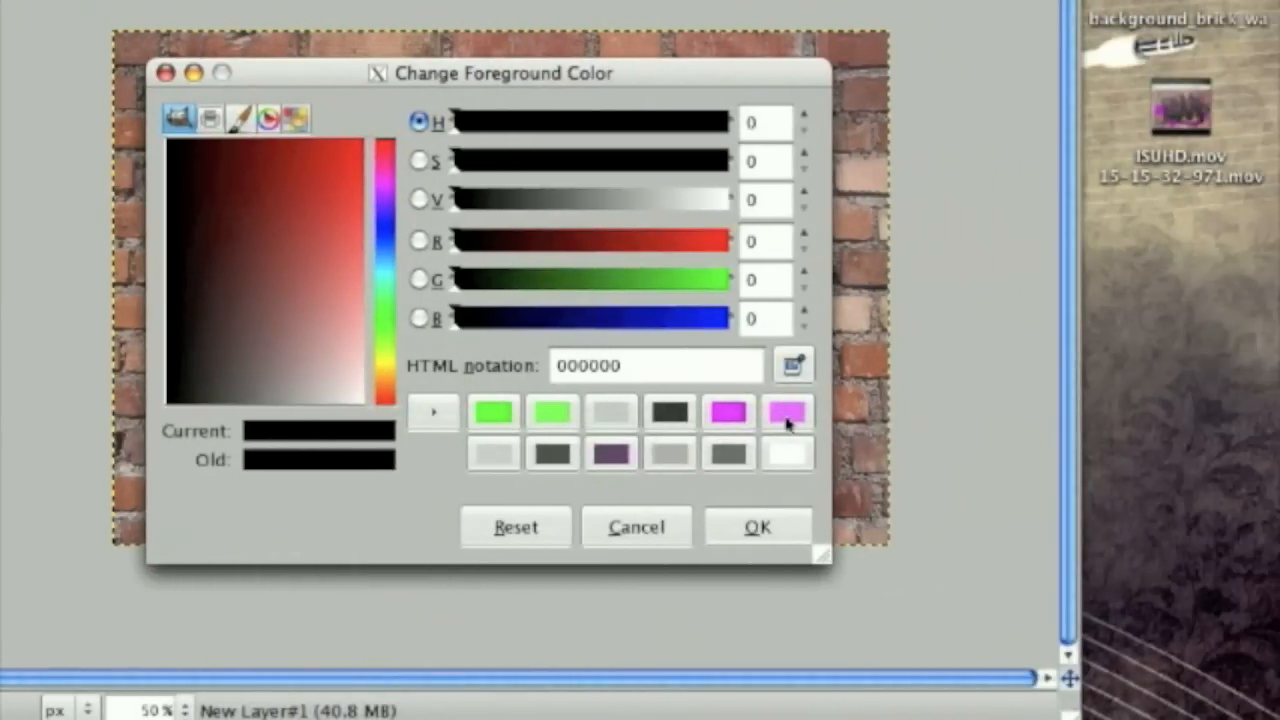
left_click(758, 527)
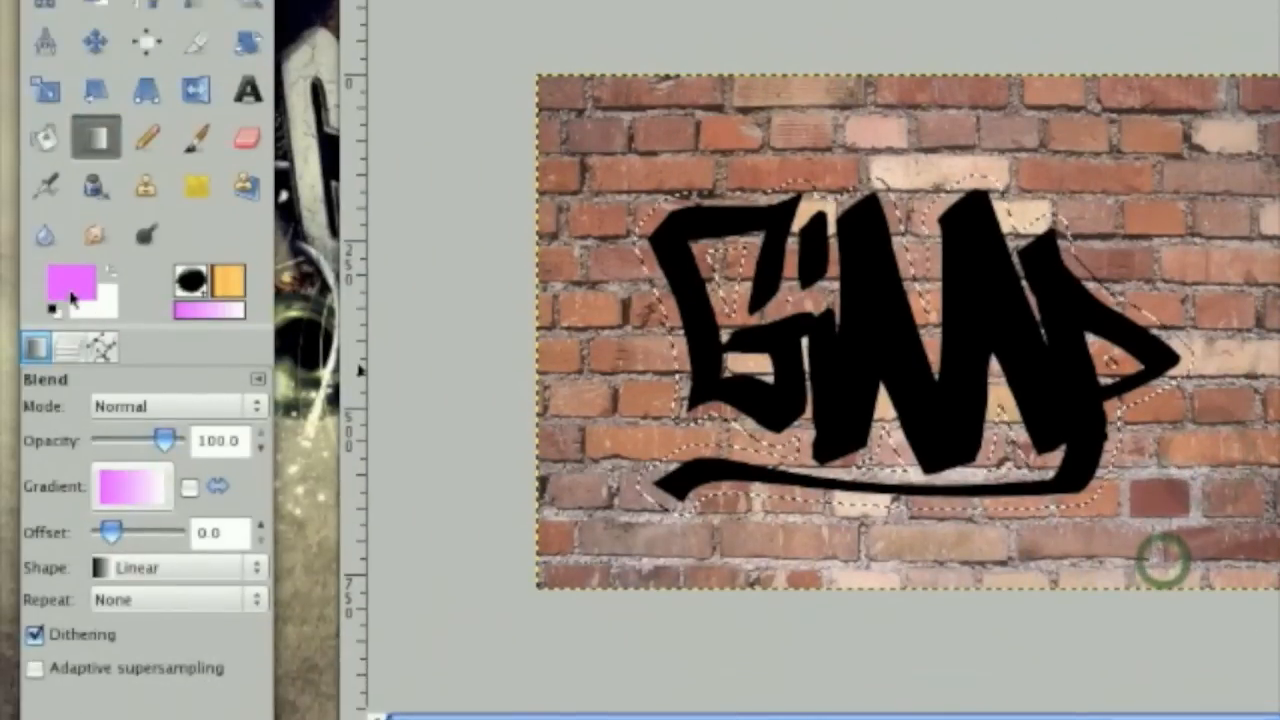
left_click(68, 283)
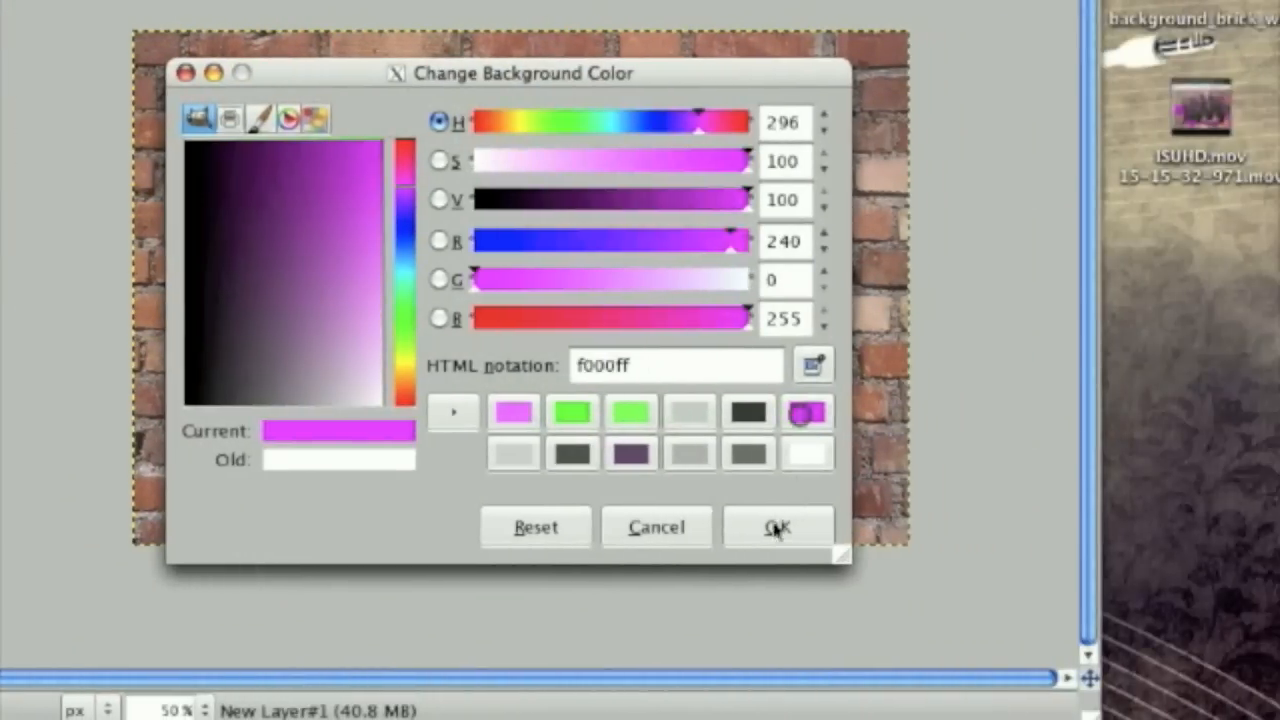
left_click(779, 527)
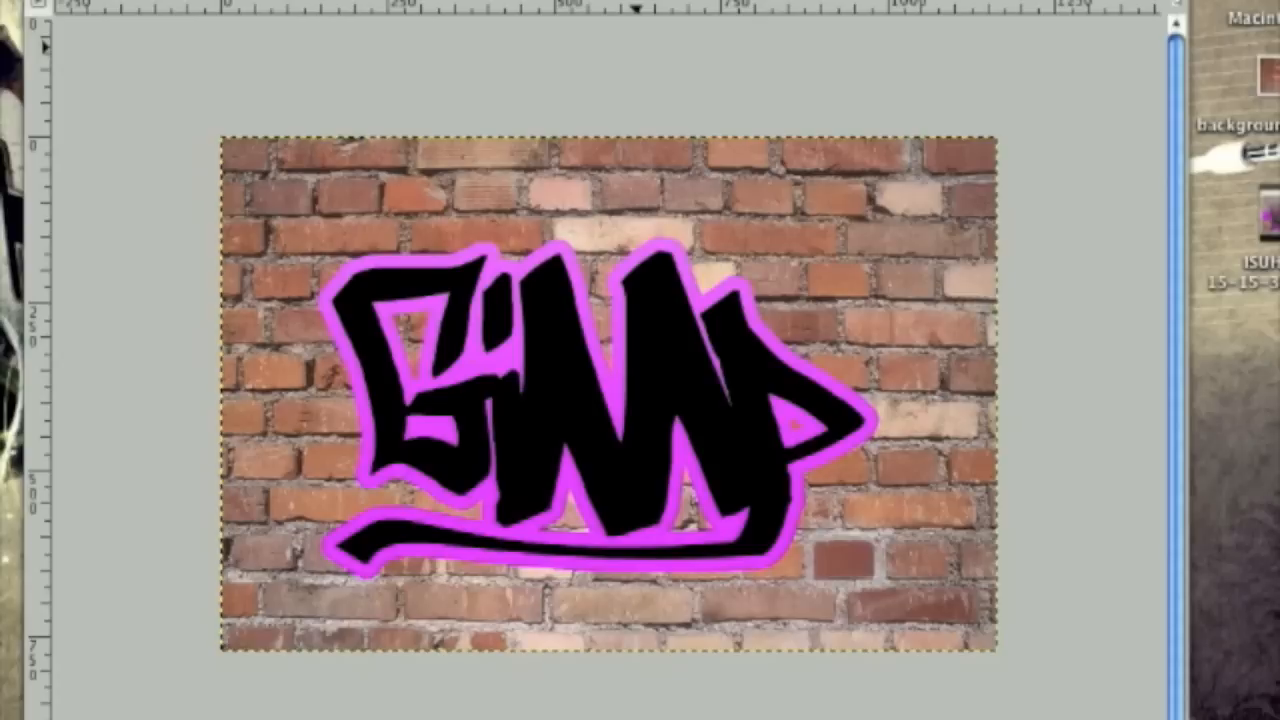
Add Bevel and Emboss with a pink highlight and 5b345e dark purple shadow.
left_click(666, 36)
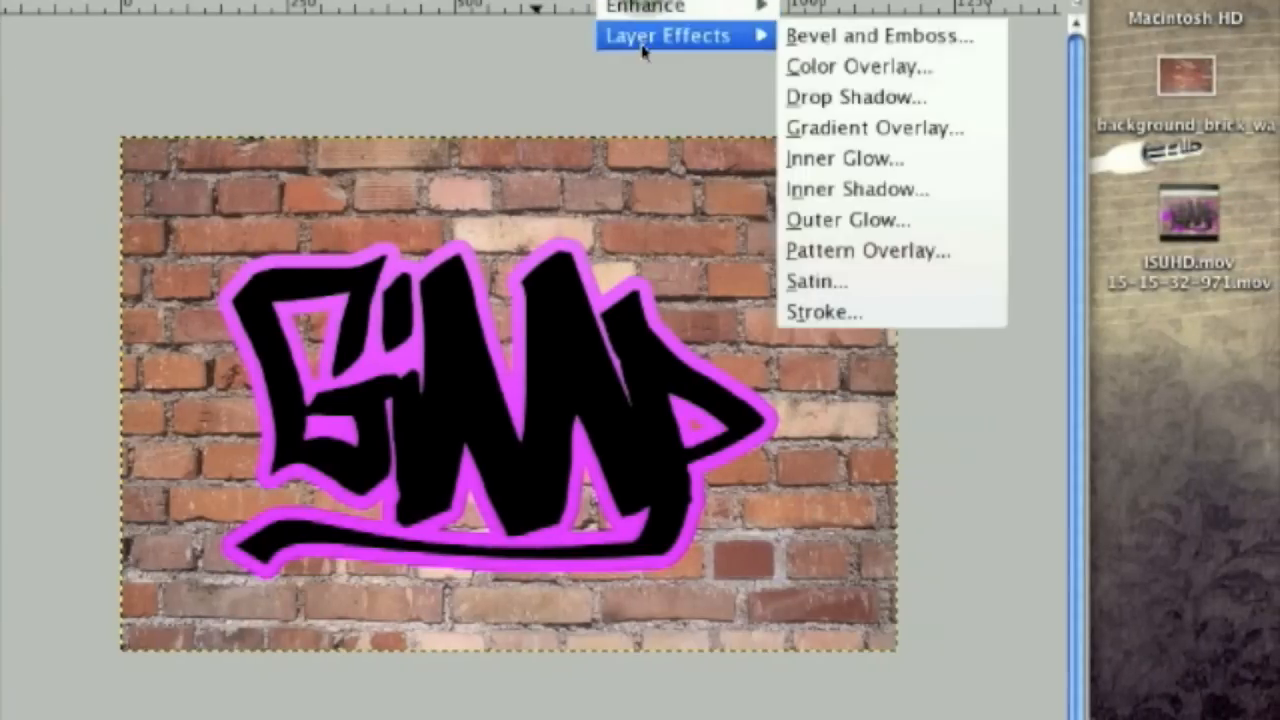
mouse_move(870, 38)
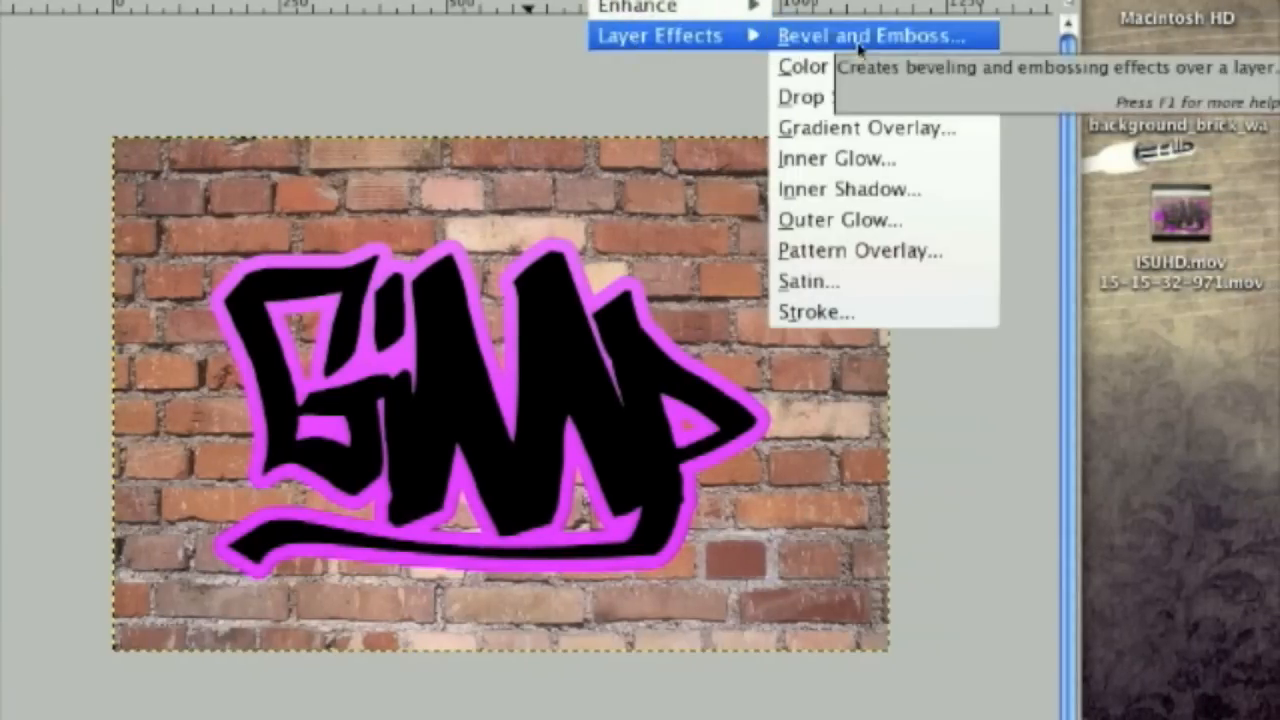
left_click(875, 36)
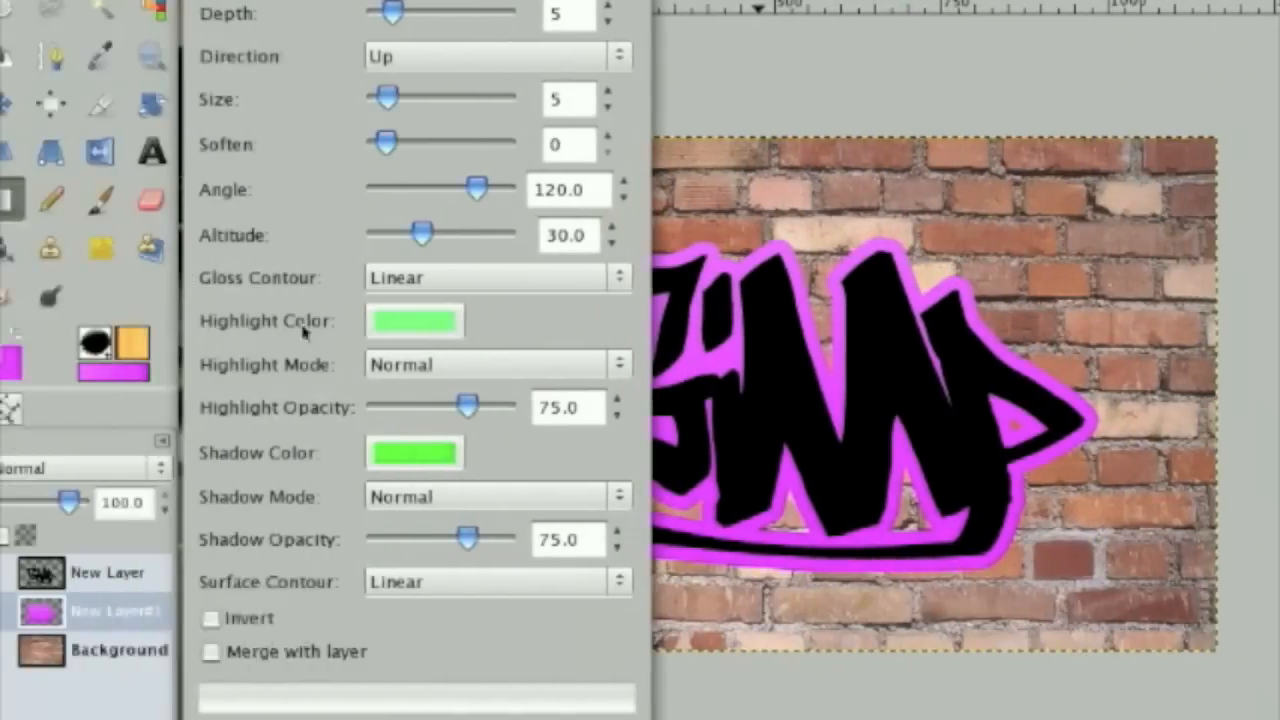
left_click(414, 320)
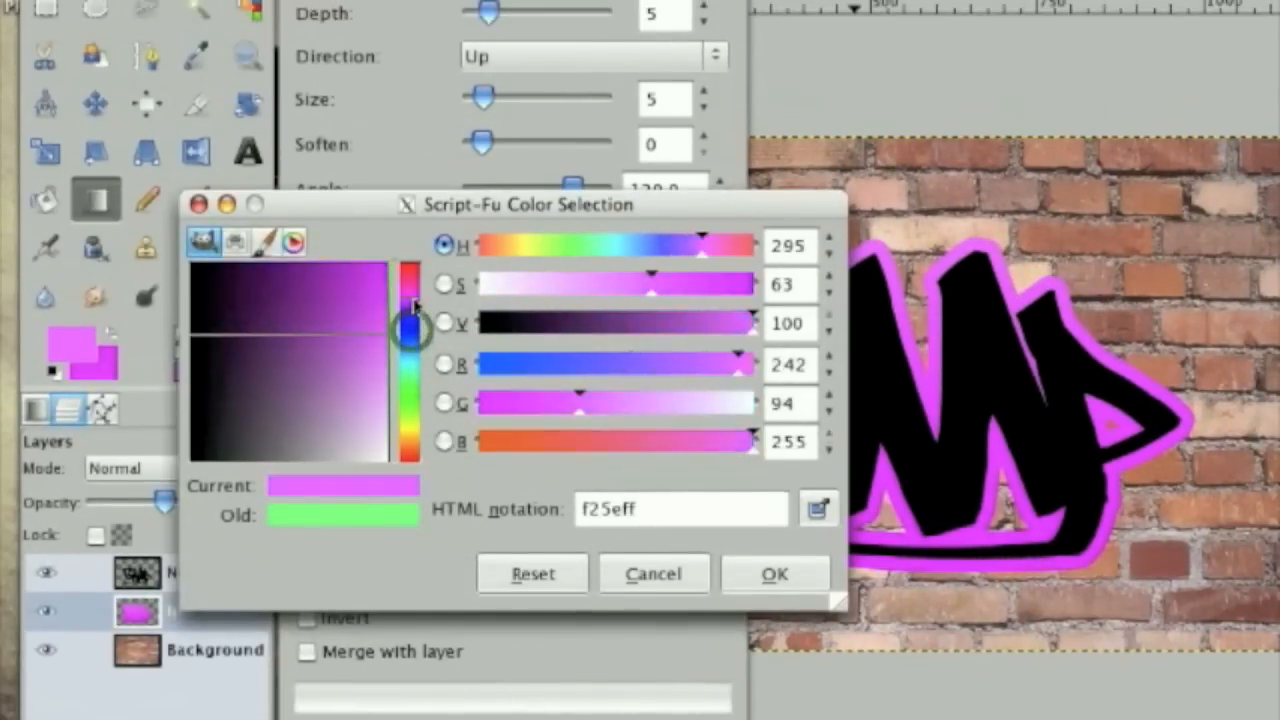
left_click(775, 573)
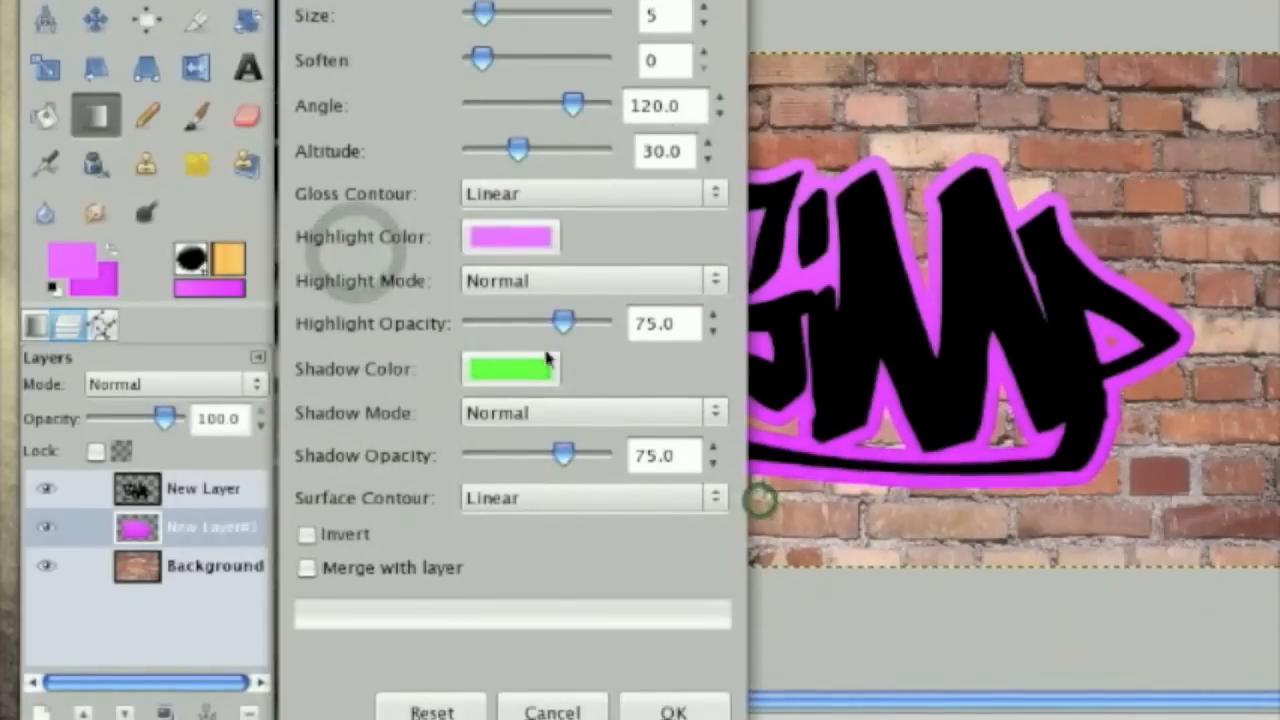
left_click(510, 368)
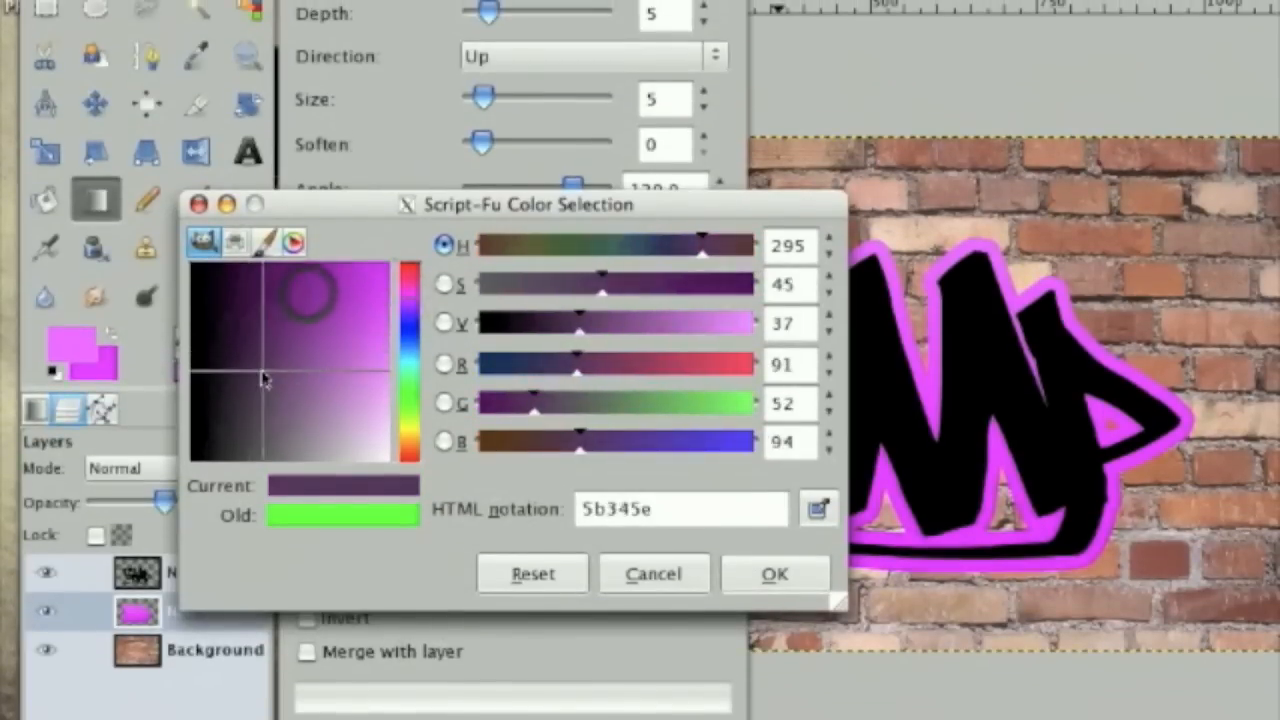
left_click(775, 573)
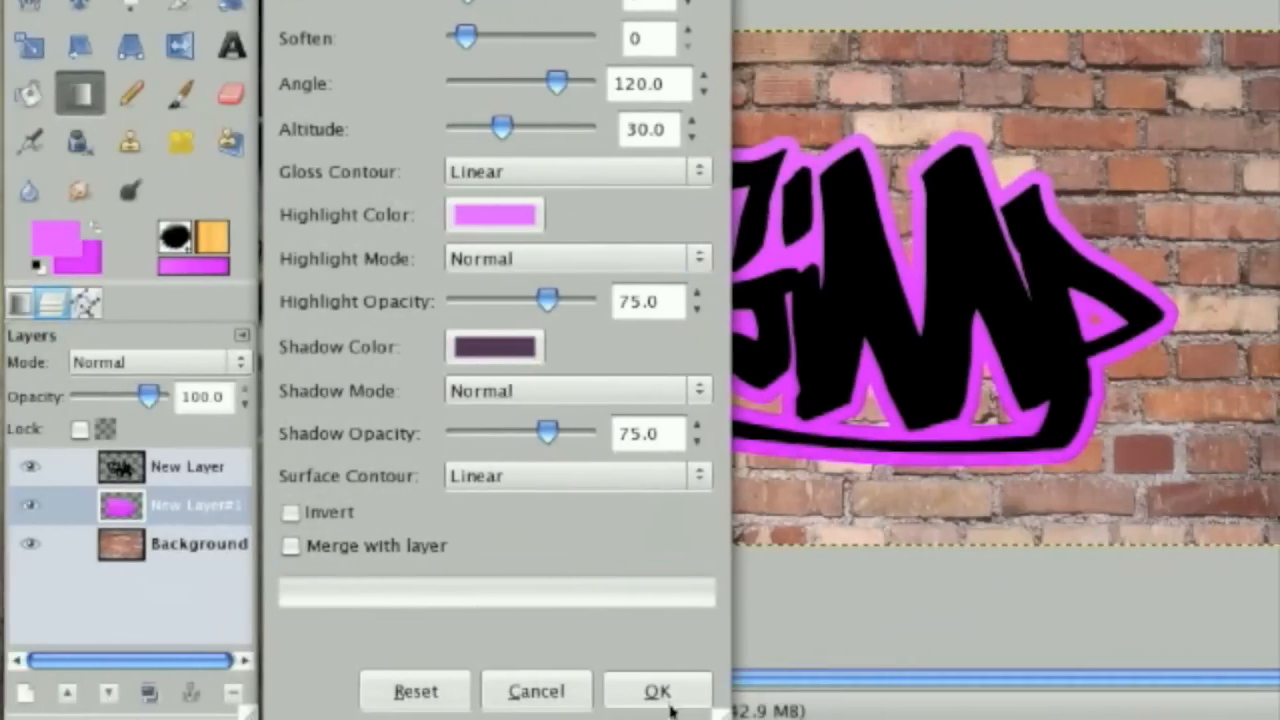
left_click(656, 690)
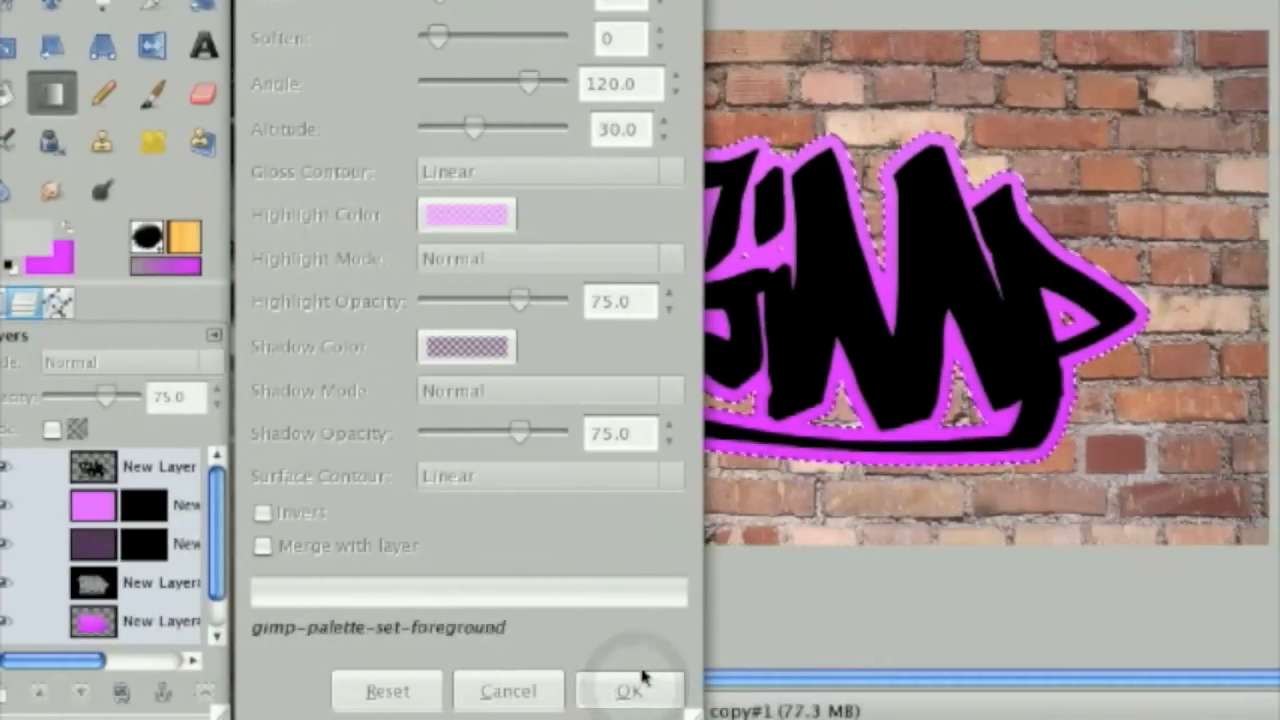
left_click(630, 690)
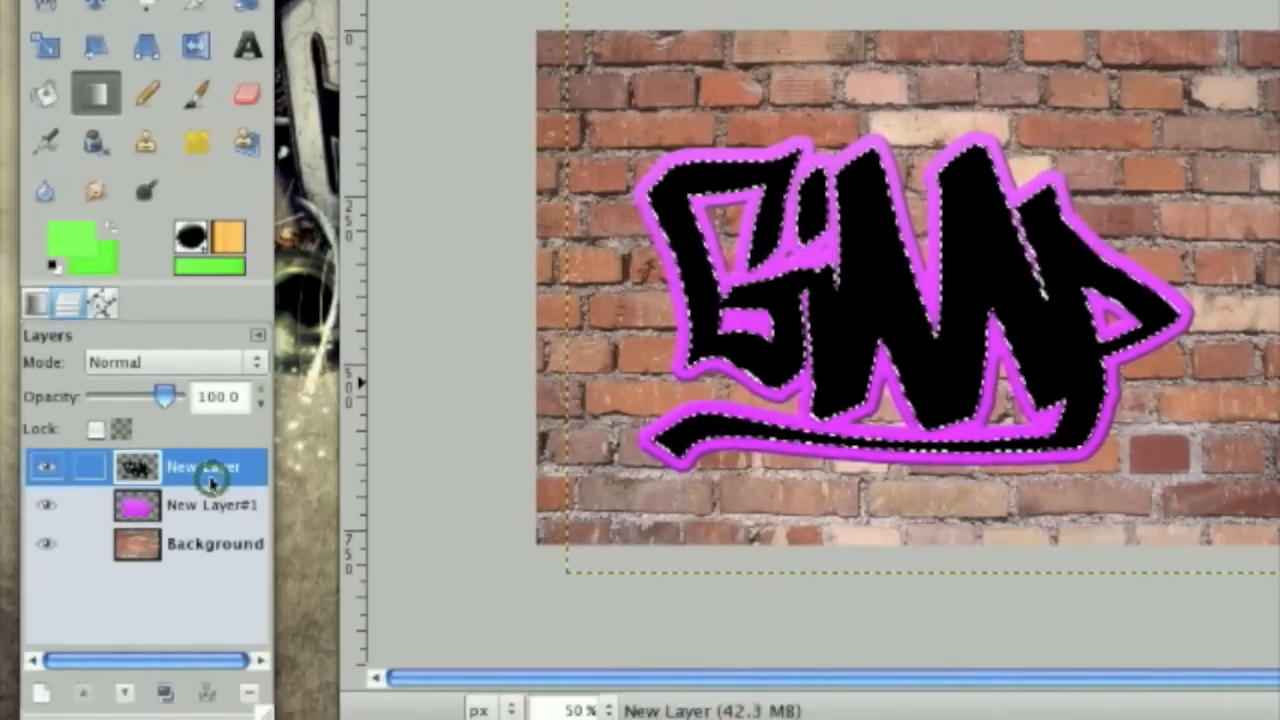
Grow the lettering selection by 7 pixels and create a new transparent layer.
right_click(210, 468)
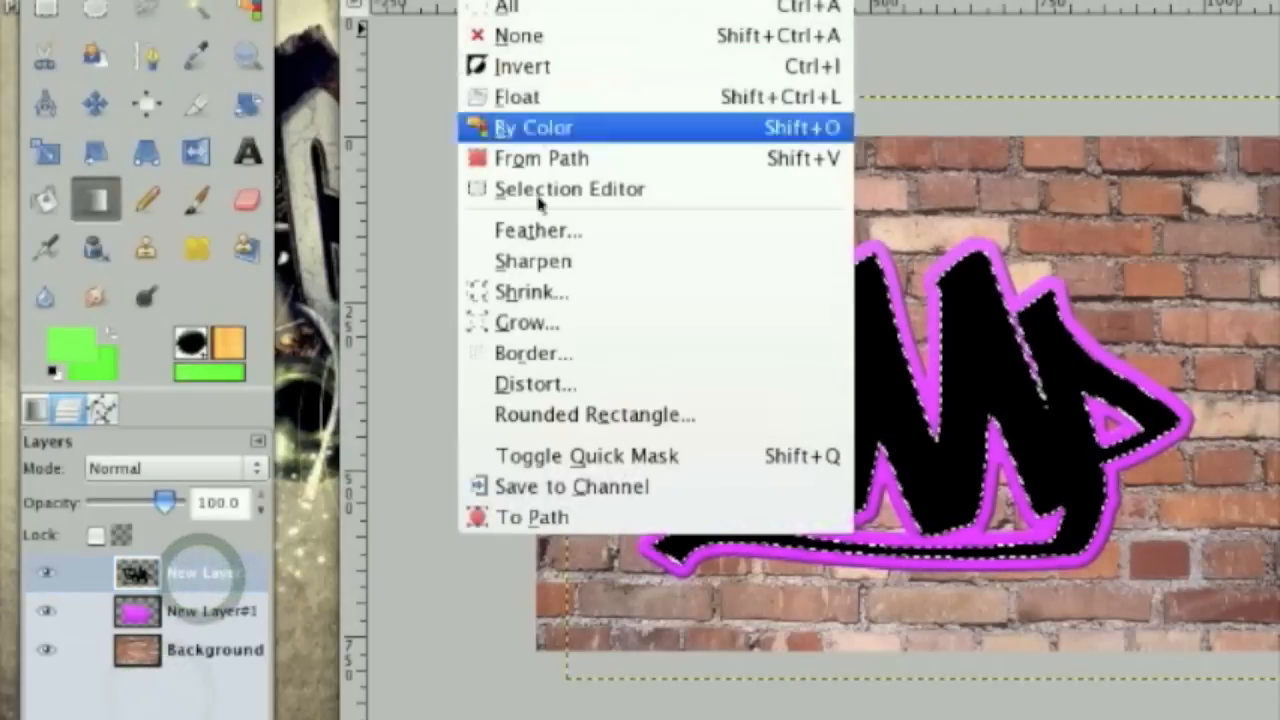
left_click(528, 322)
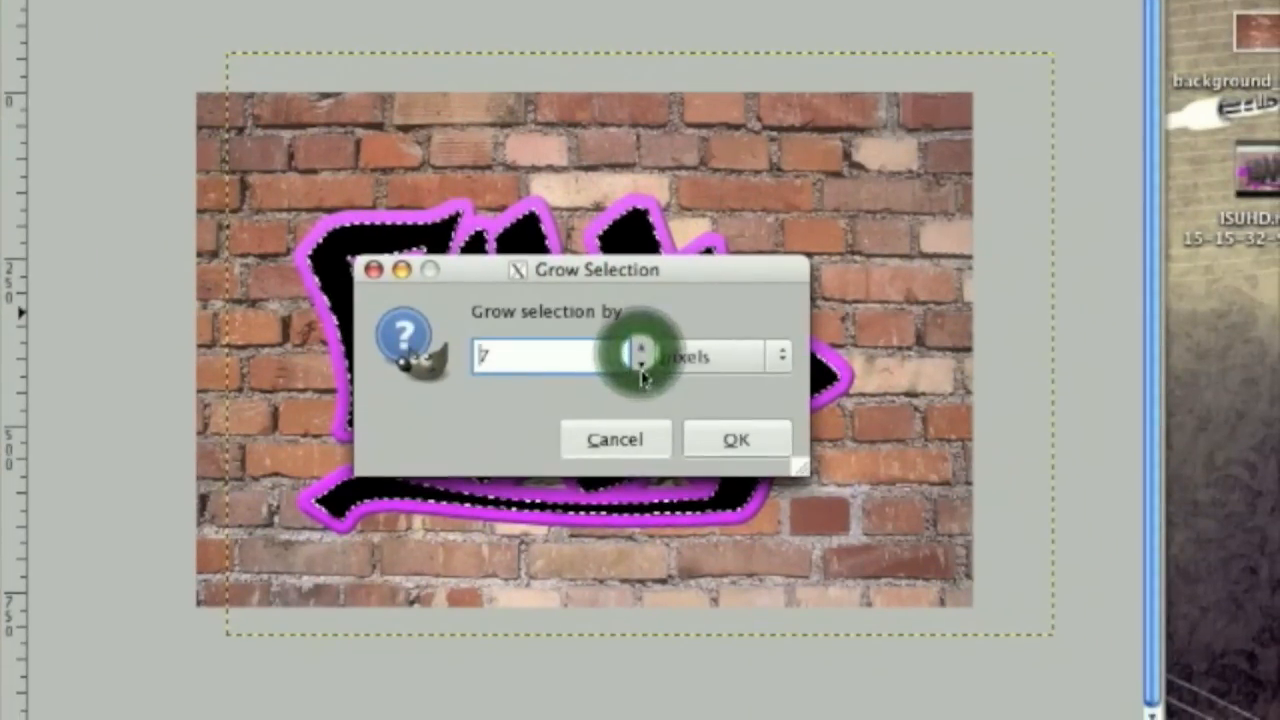
left_click(737, 439)
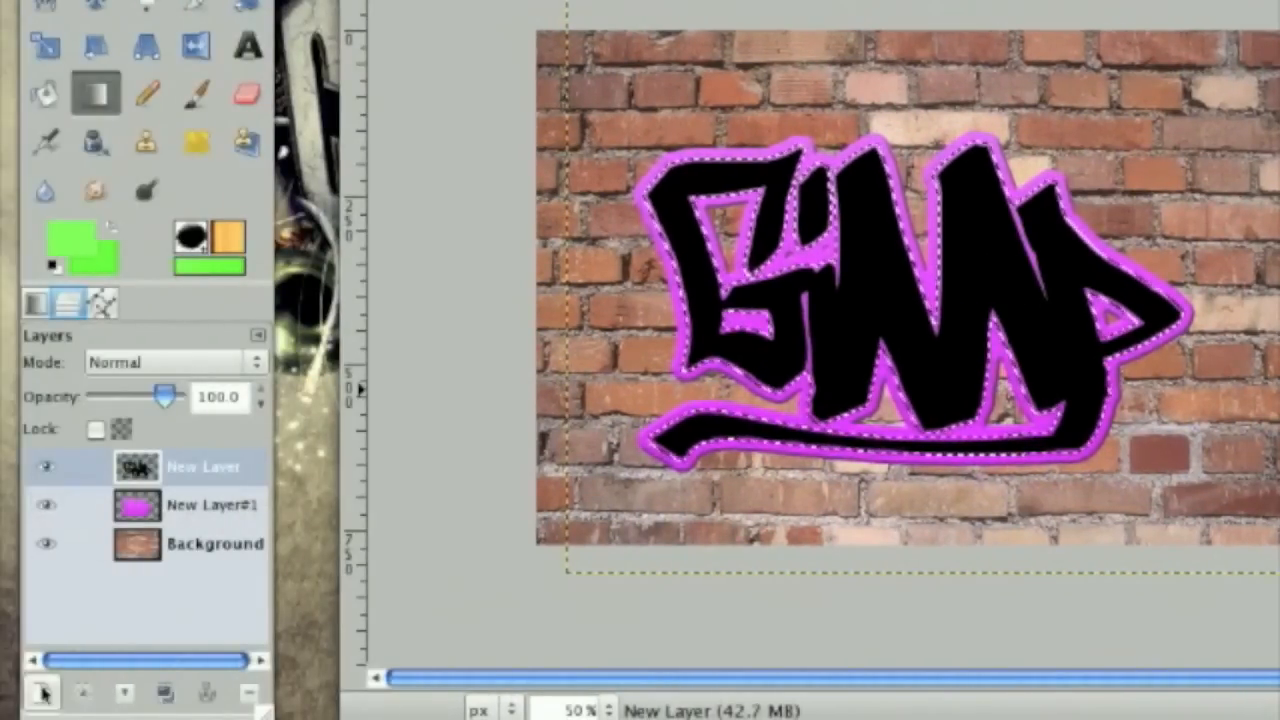
left_click(44, 688)
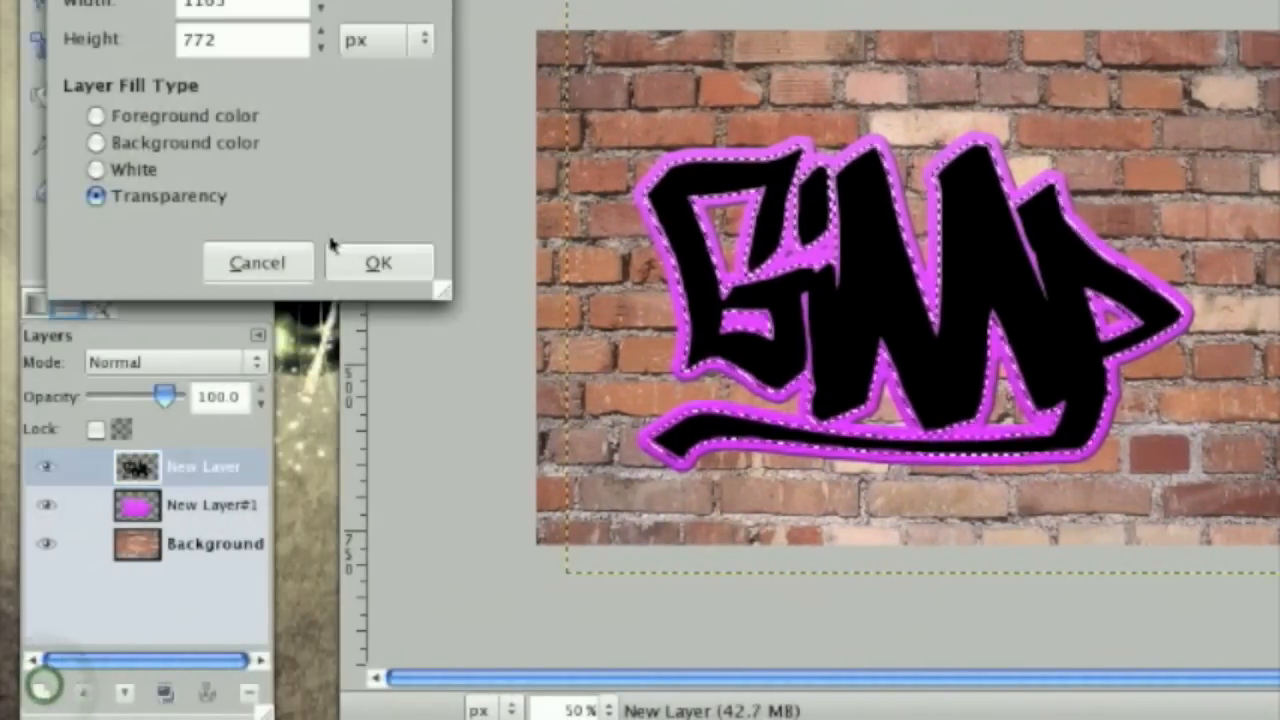
left_click(378, 262)
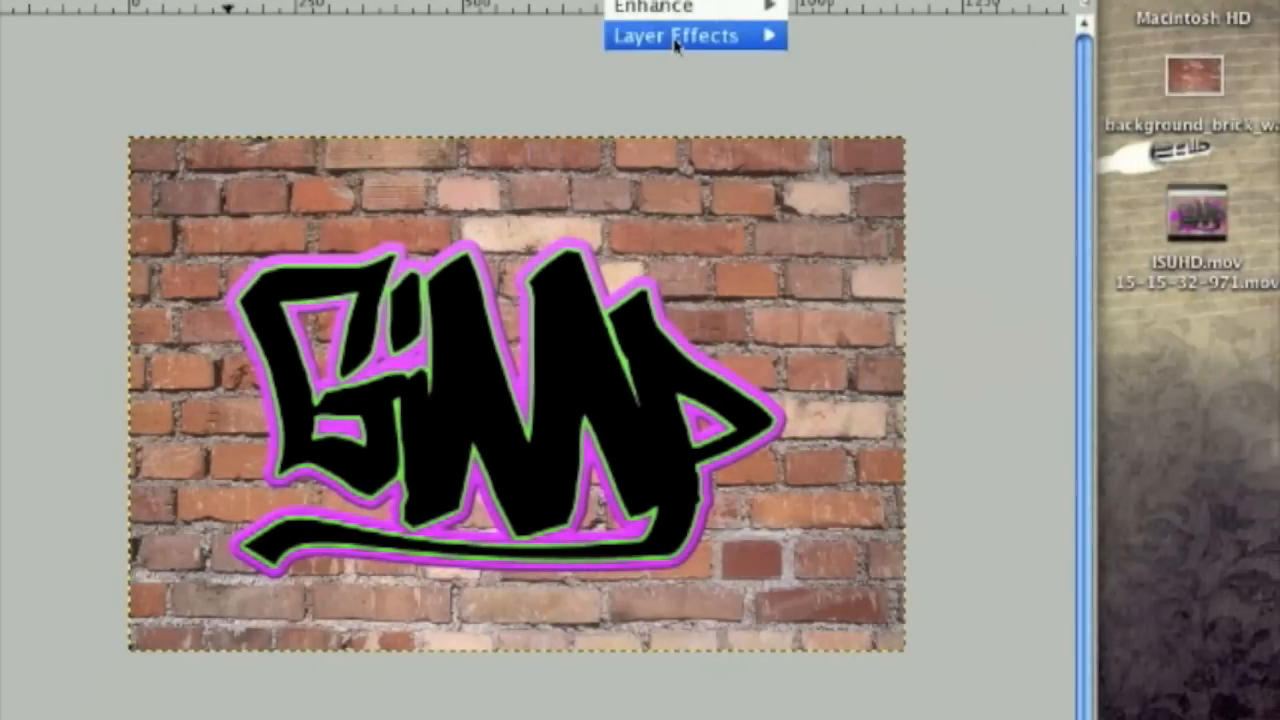
Apply Bevel and Emboss to the green outline layer, then open its layer menu.
left_click(677, 36)
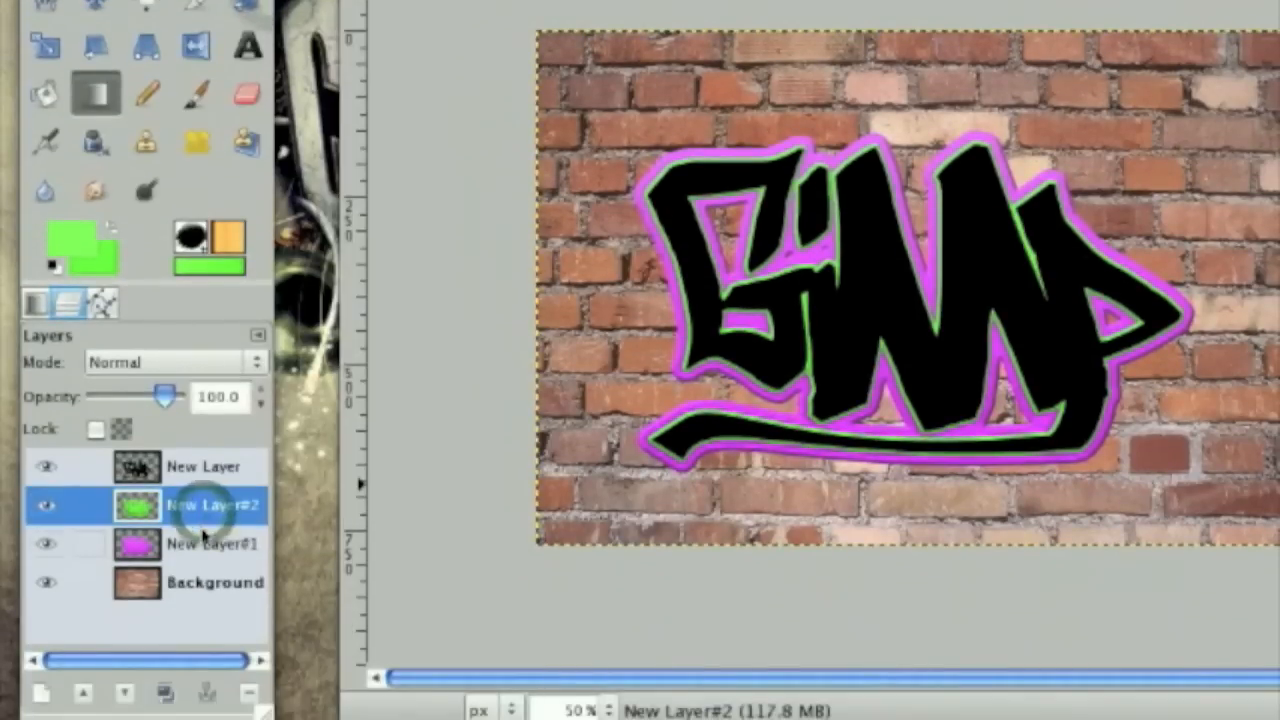
right_click(213, 505)
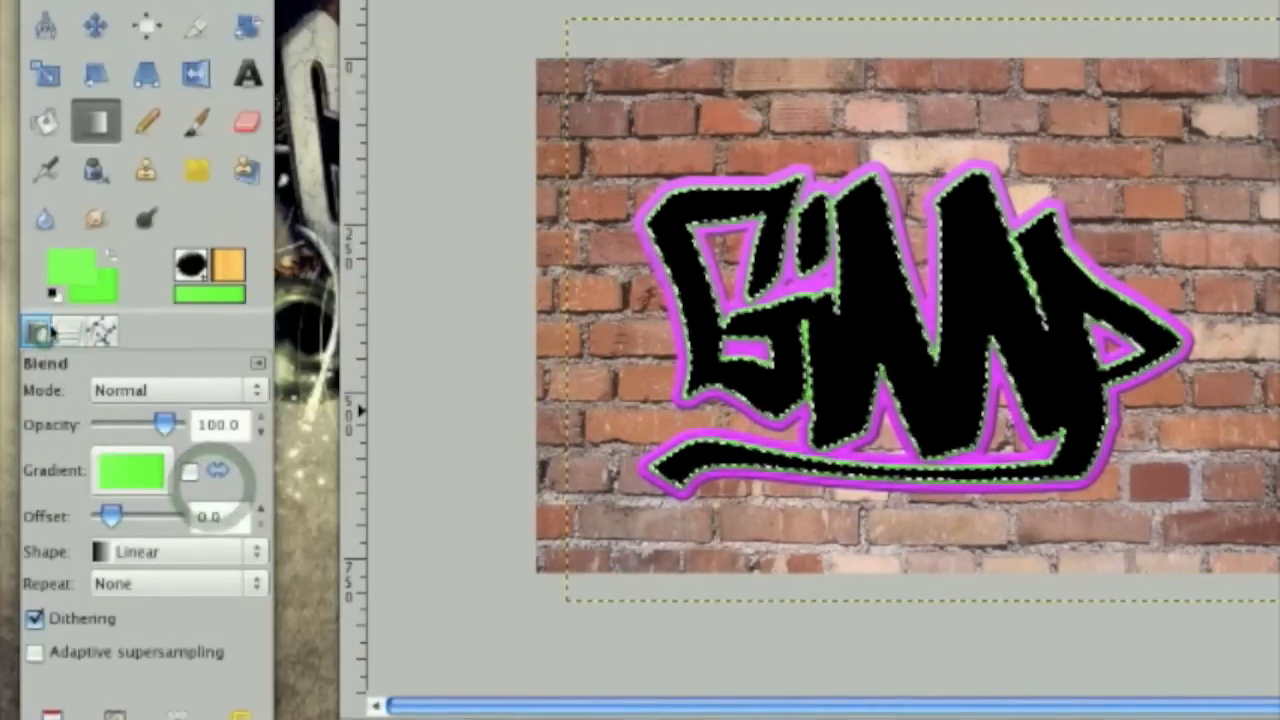
Set the foreground colour to dark grey 6a6565.
left_click(70, 245)
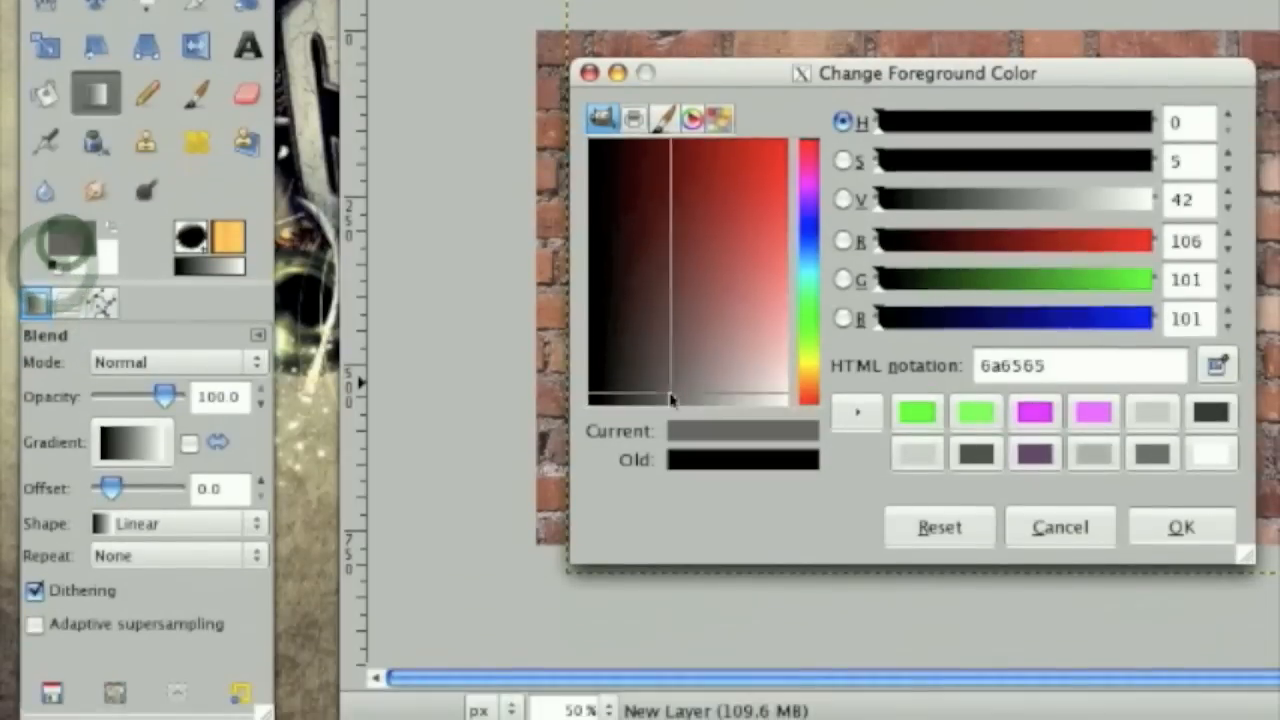
left_click(1181, 527)
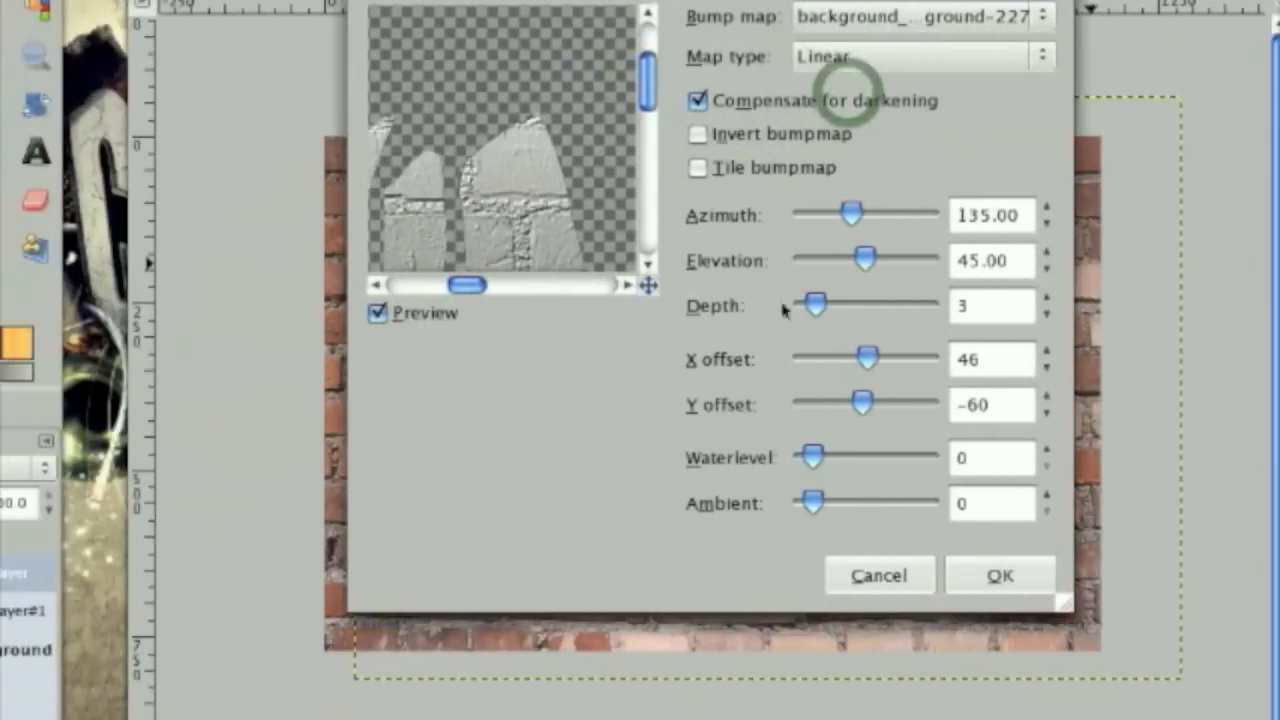
Apply Bump Map from the brick background with Compensate for darkening, then repeat it.
left_click(1000, 575)
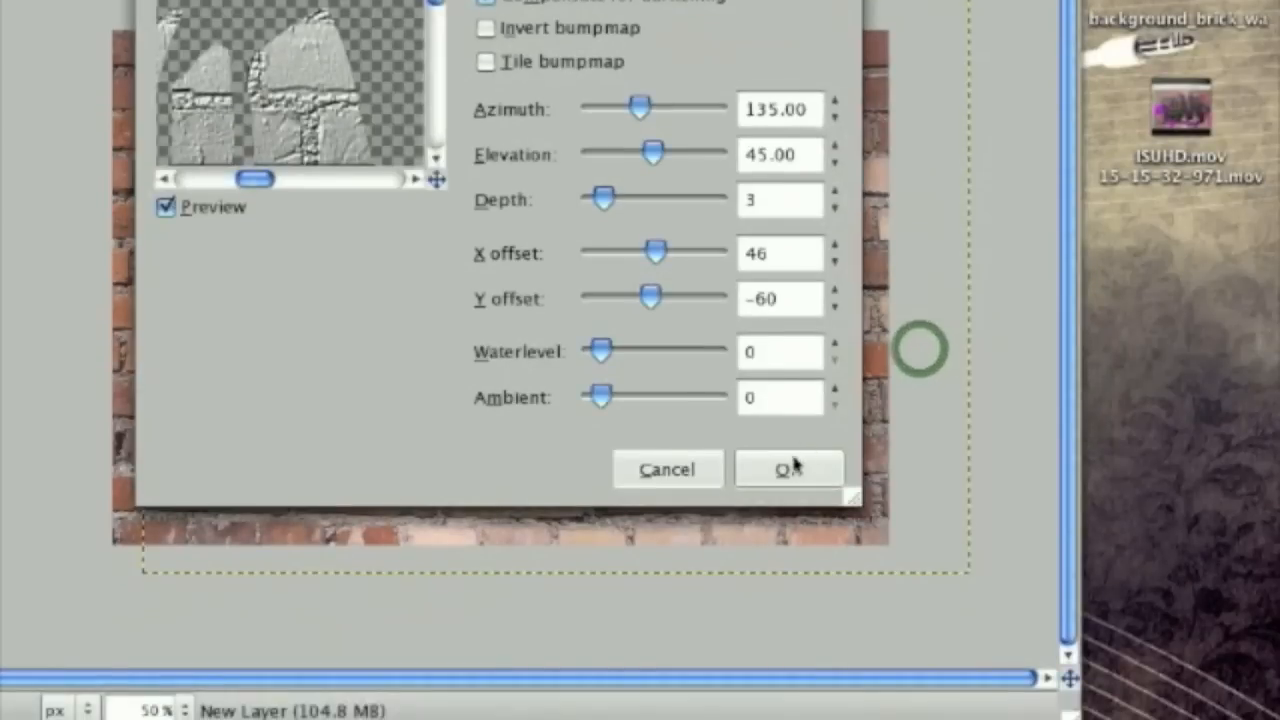
left_click(787, 469)
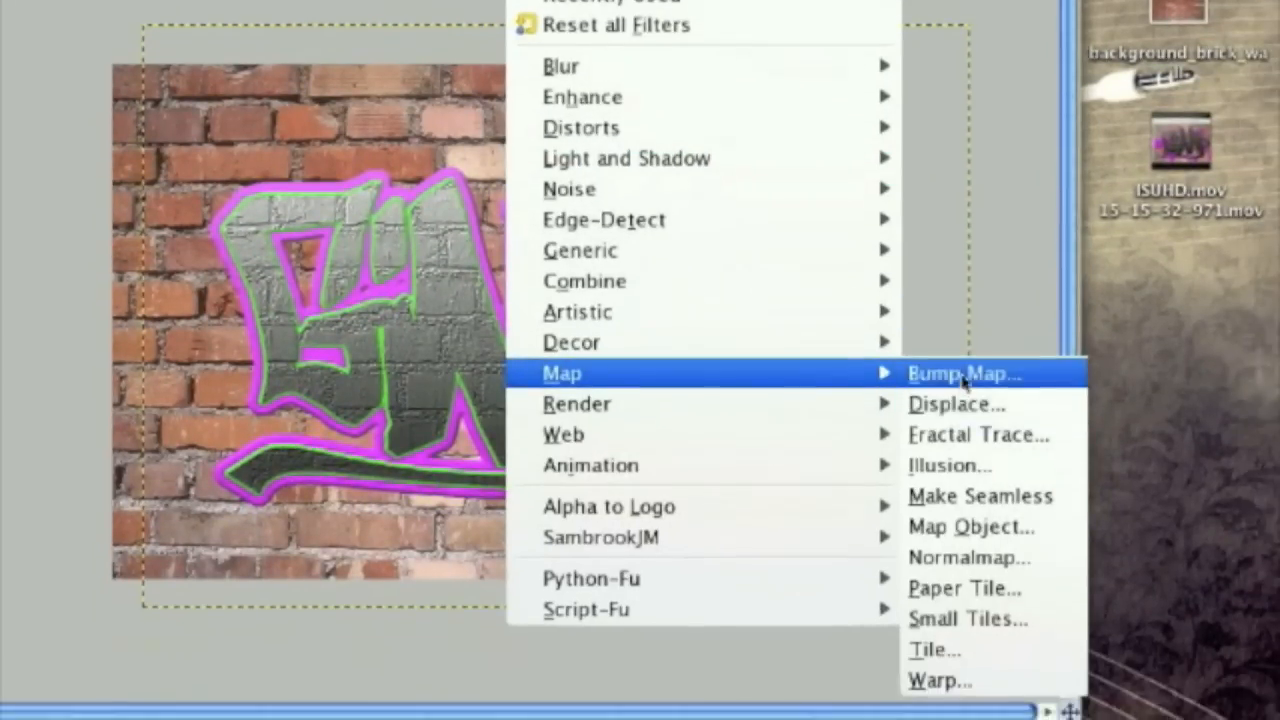
left_click(955, 373)
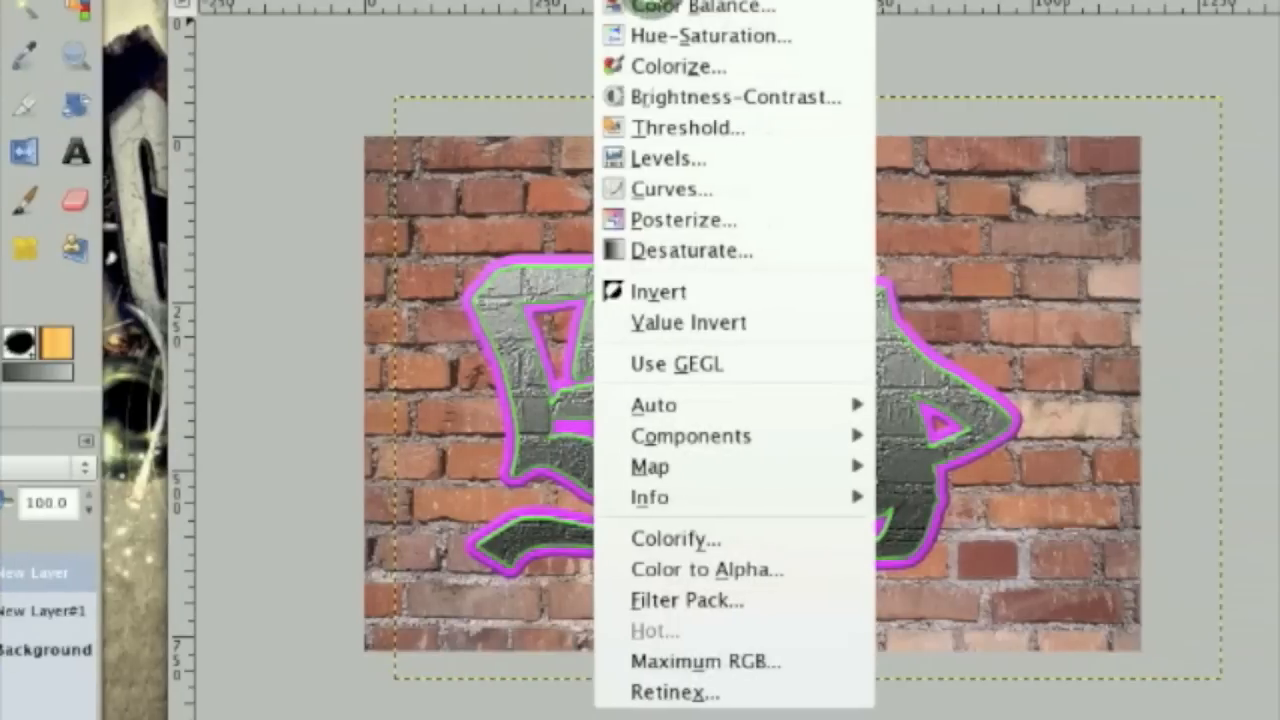
Darken the brick-textured lettering with Brightness about -127 and Contrast 13.
left_click(728, 97)
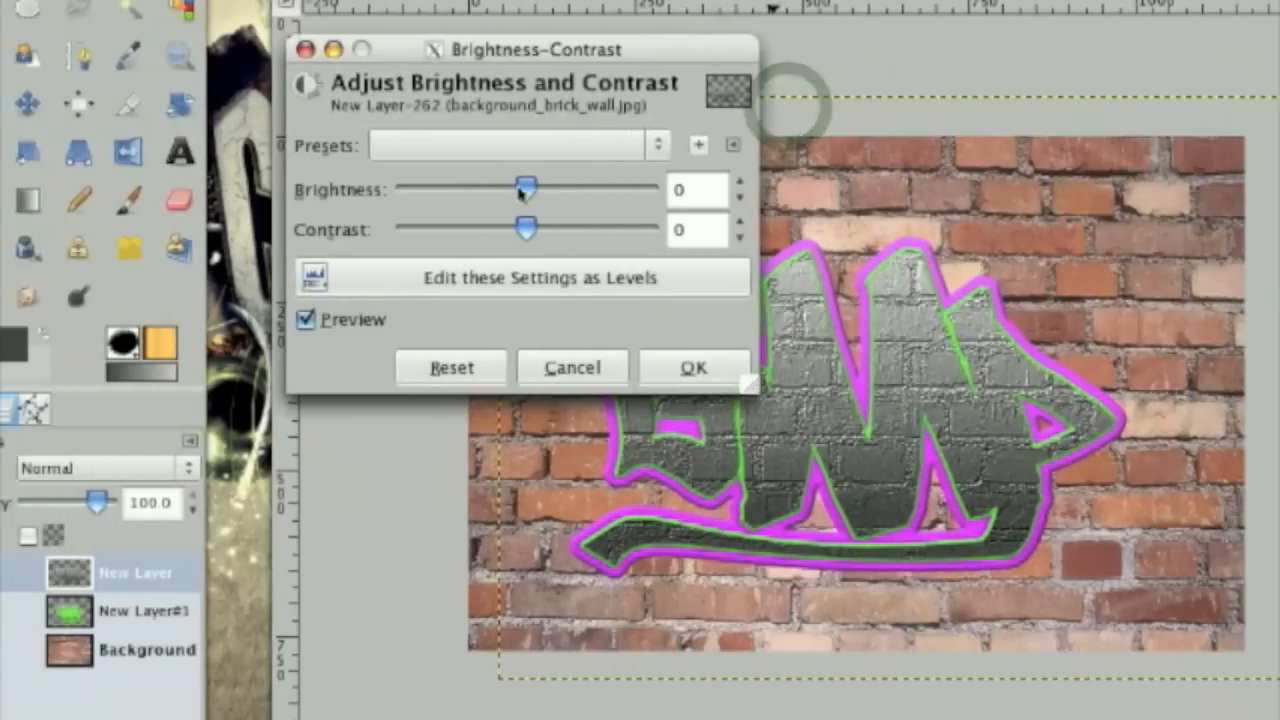
left_click_drag(527, 189, 487, 189)
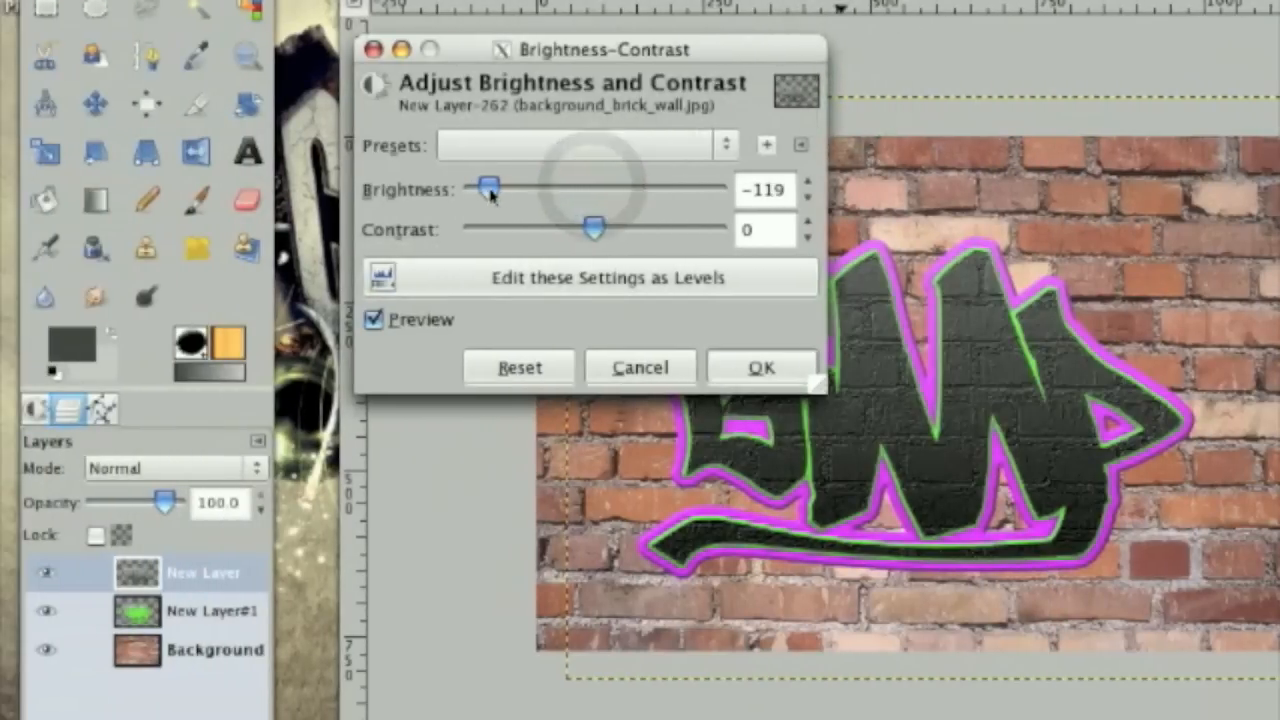
left_click_drag(590, 228, 610, 228)
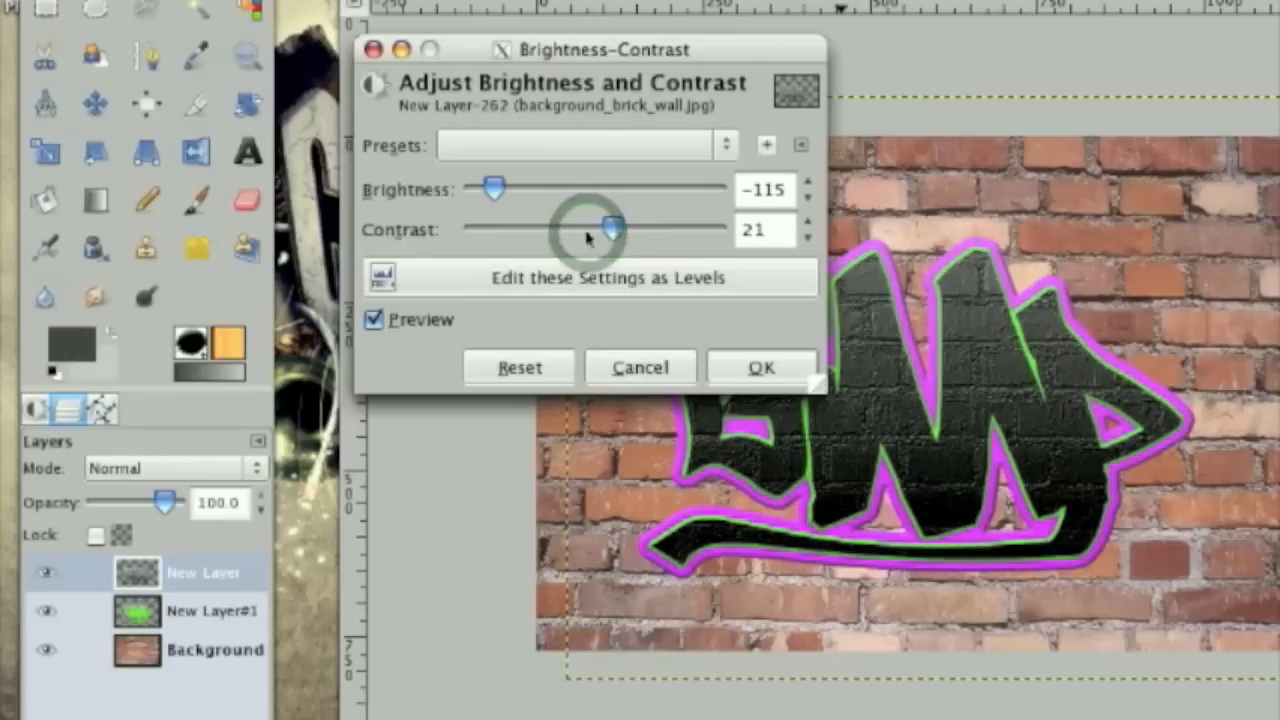
left_click_drag(610, 228, 605, 228)
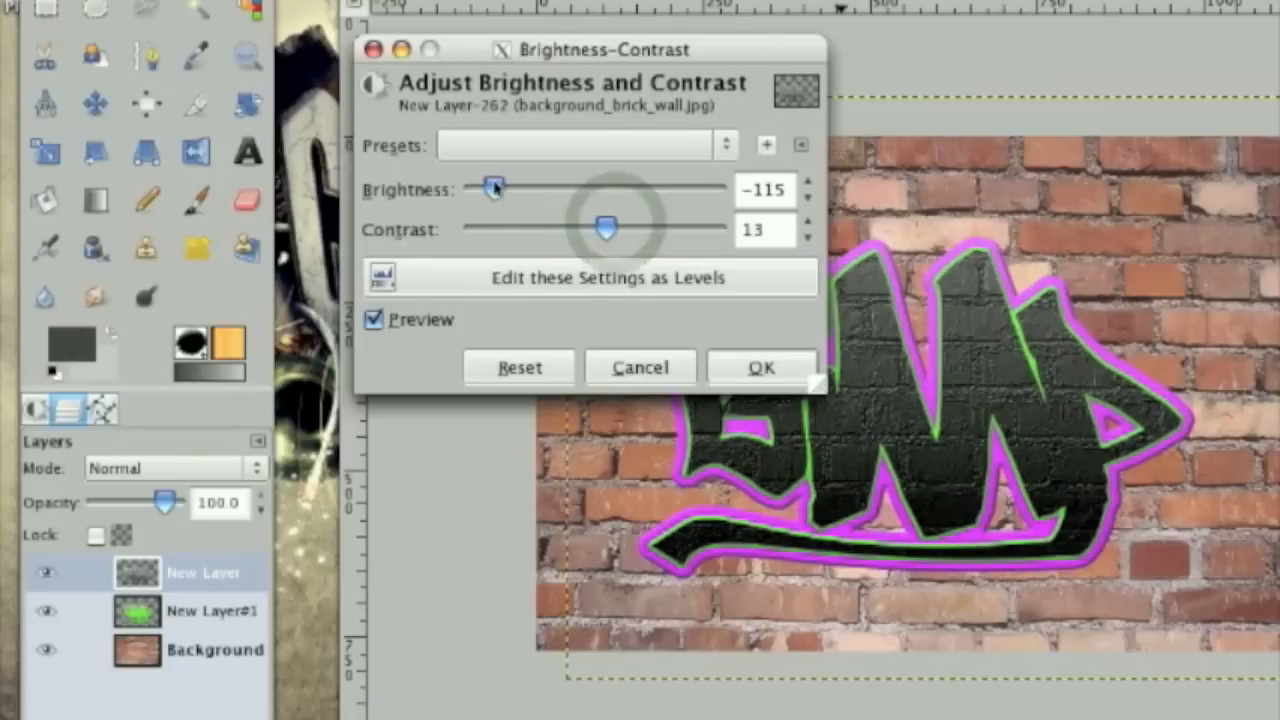
left_click_drag(493, 187, 483, 187)
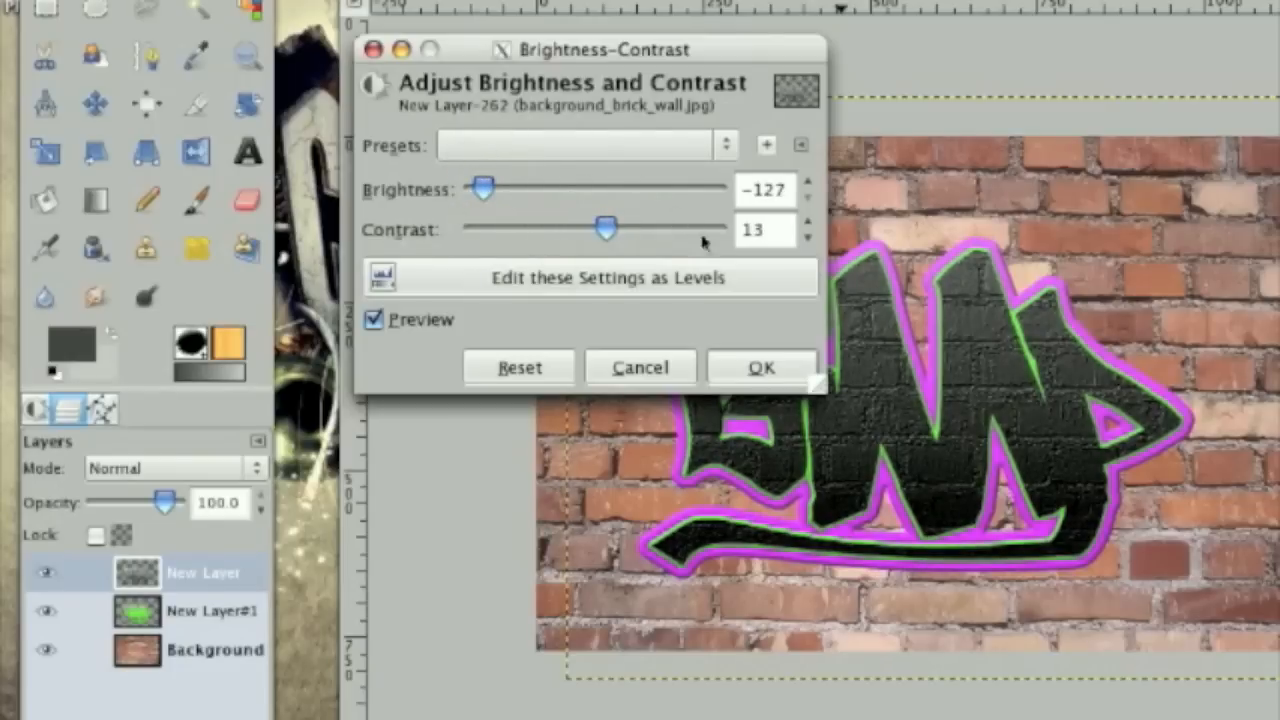
left_click(762, 367)
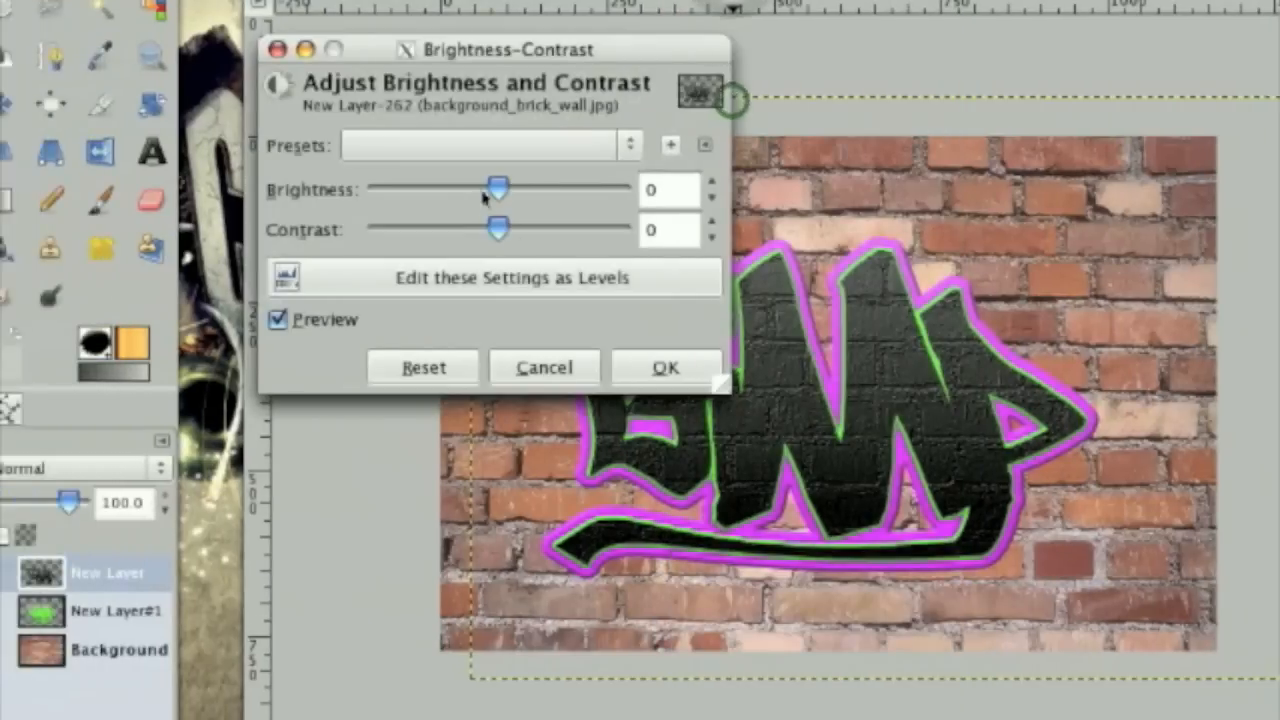
left_click_drag(498, 188, 522, 188)
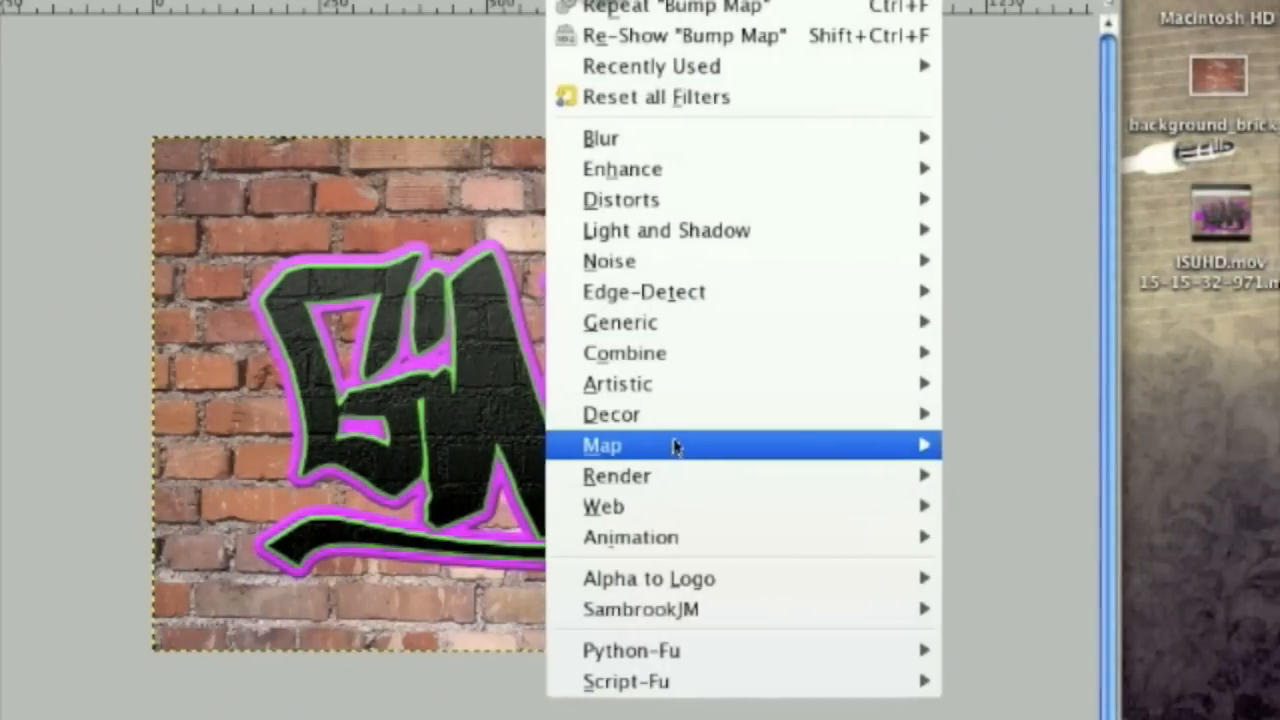
Apply the brick-background bump map to the pink and green outline layer.
left_click(602, 445)
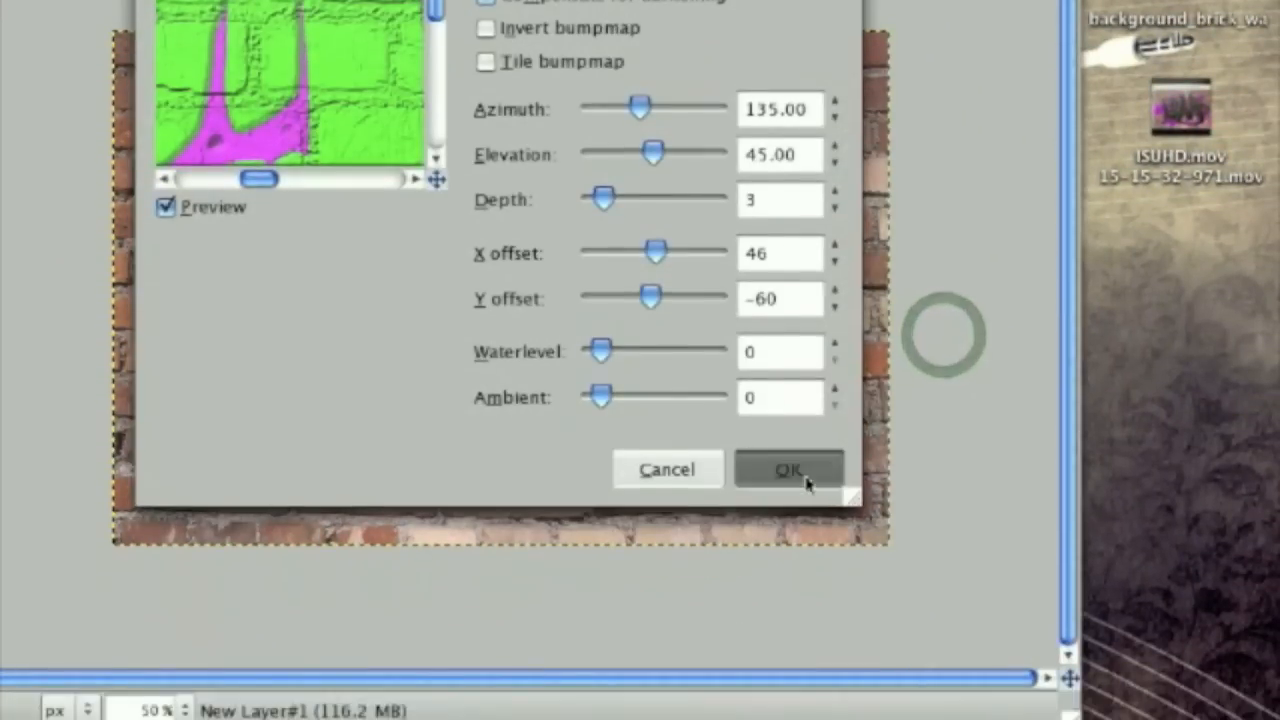
left_click(789, 468)
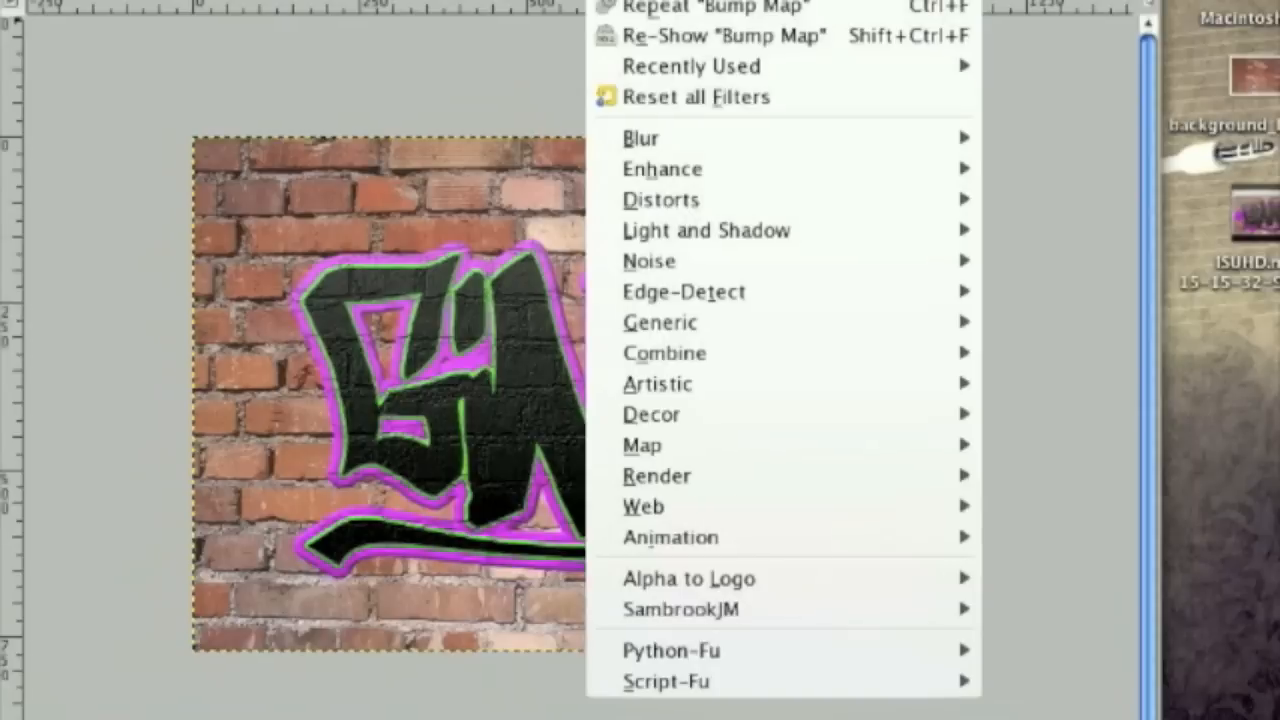
mouse_move(650, 410)
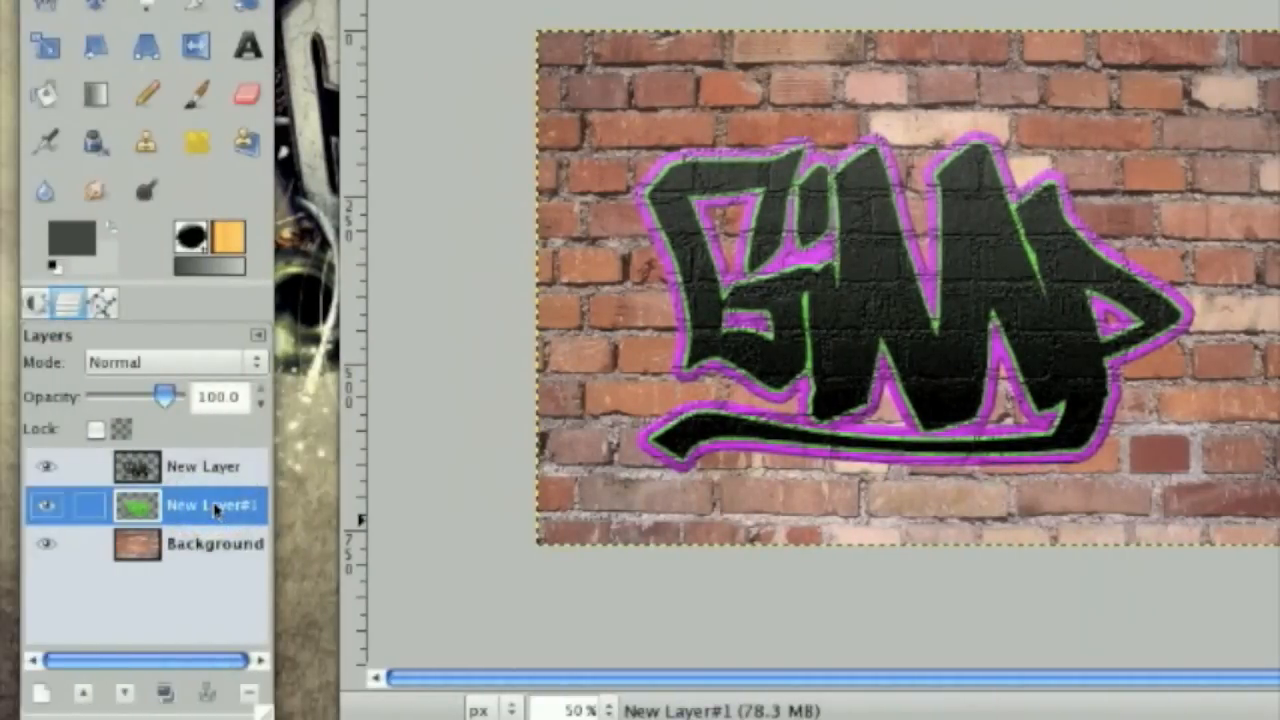
Apply the Neon edge filter to the pink and green outline layer.
left_click(203, 466)
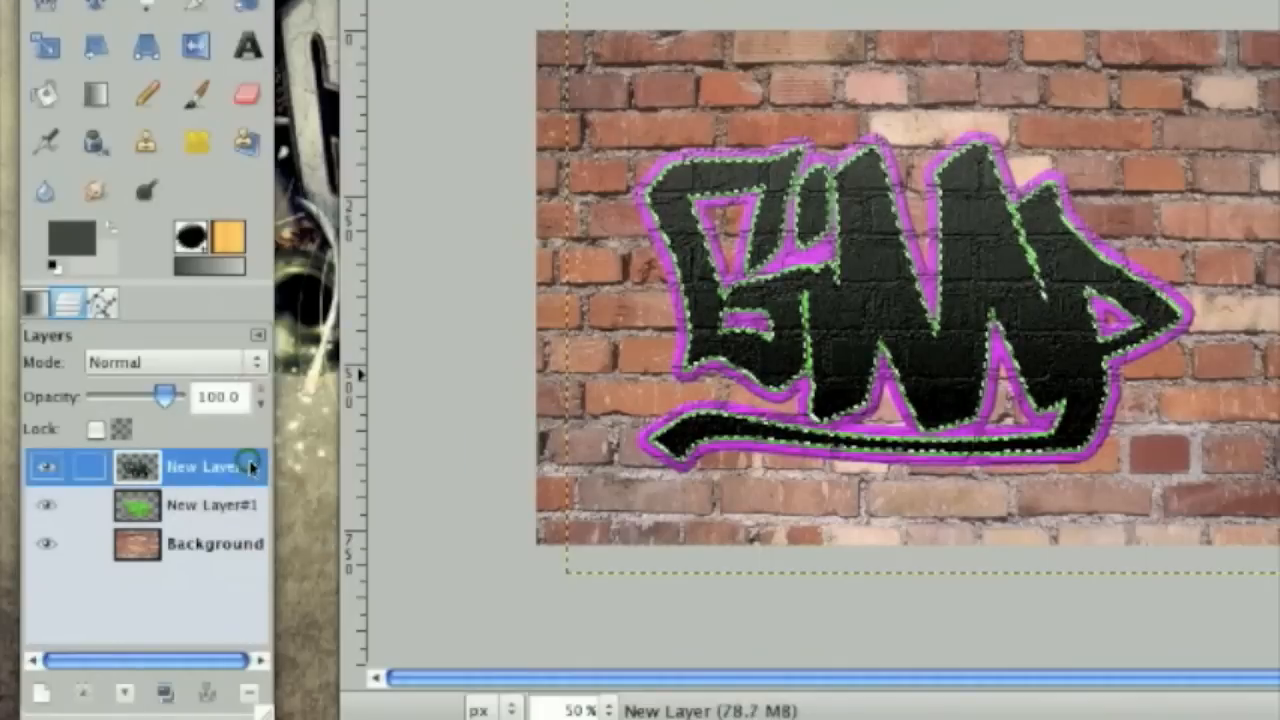
left_click(210, 505)
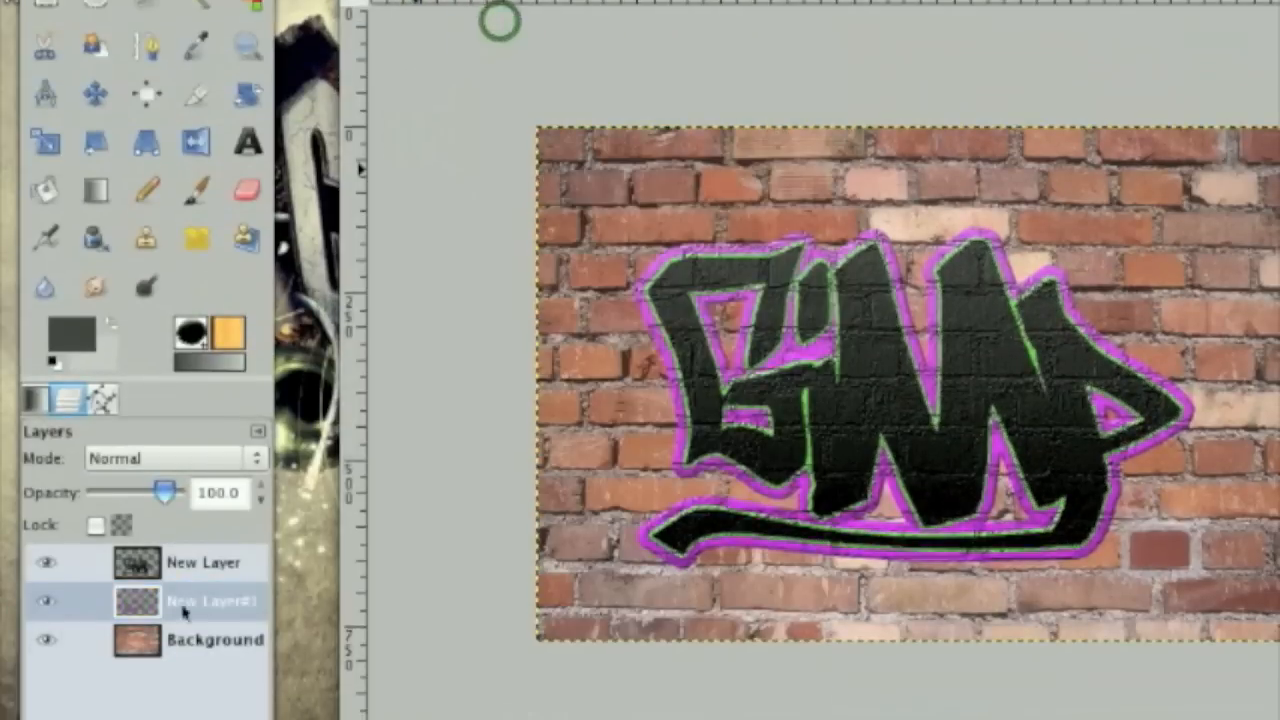
left_click(210, 601)
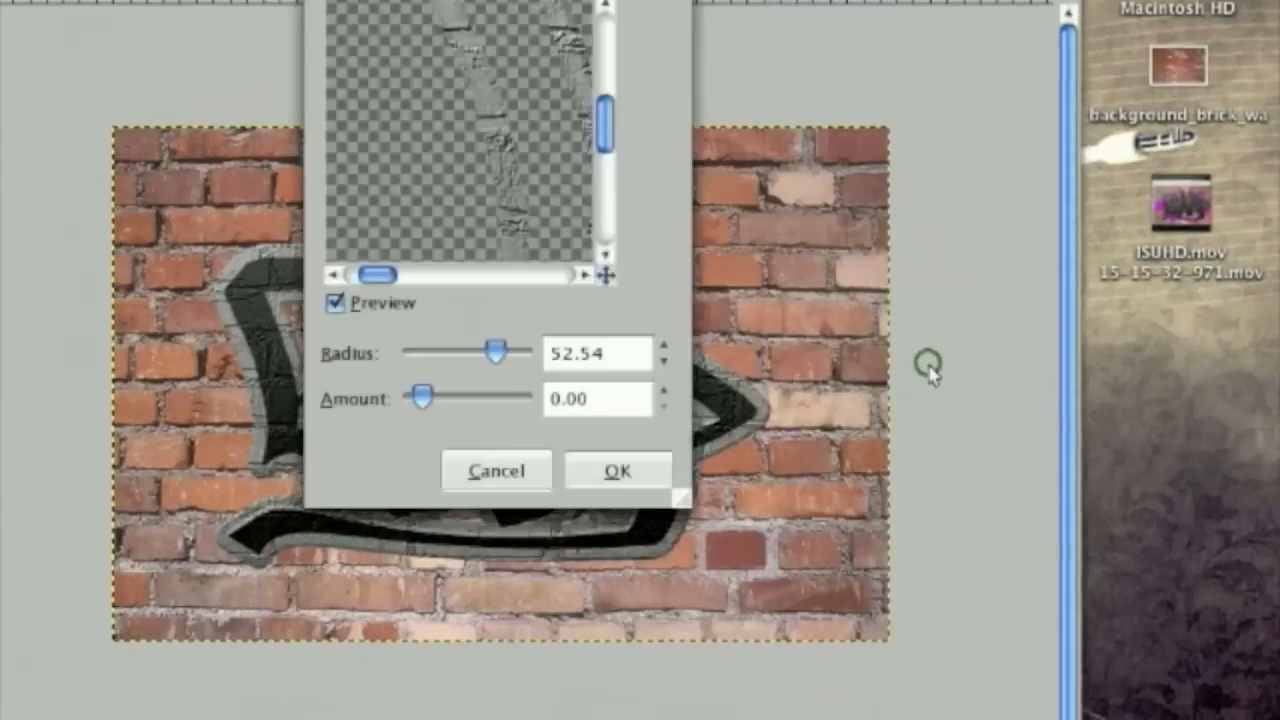
left_click(617, 470)
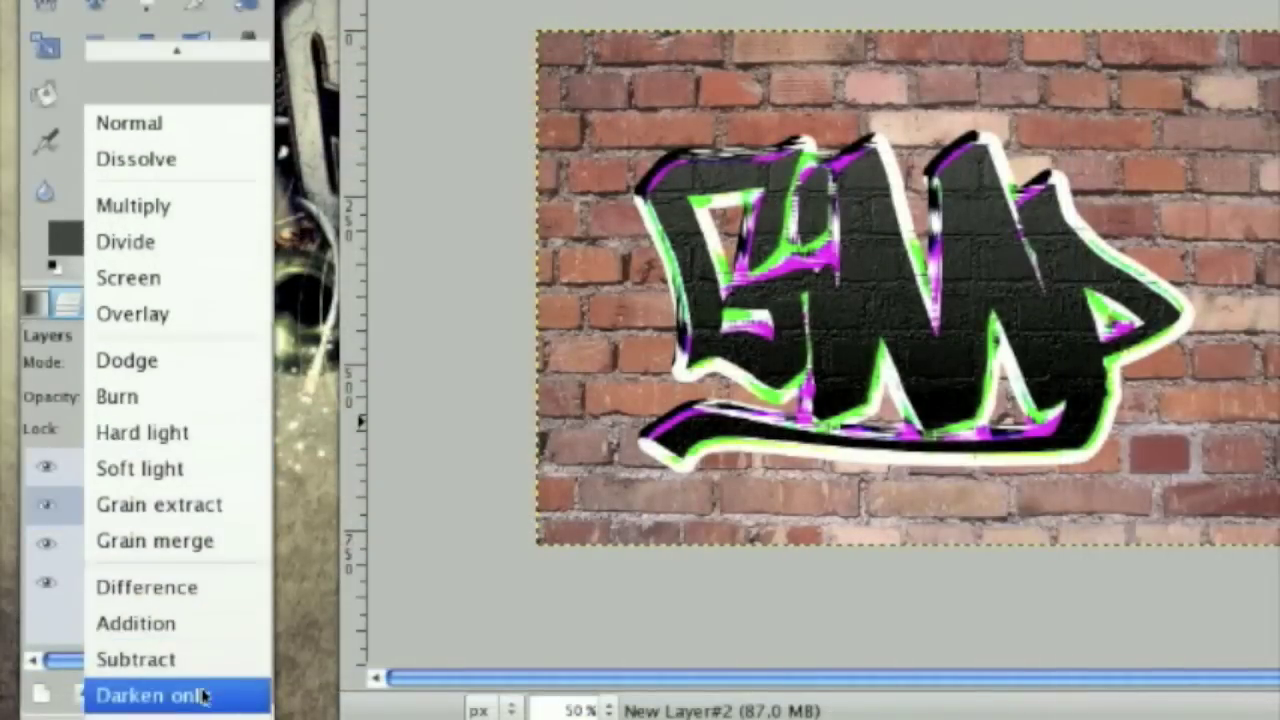
Set the neon layer to Darken only, move it to the top, at about 41% opacity.
left_click(150, 690)
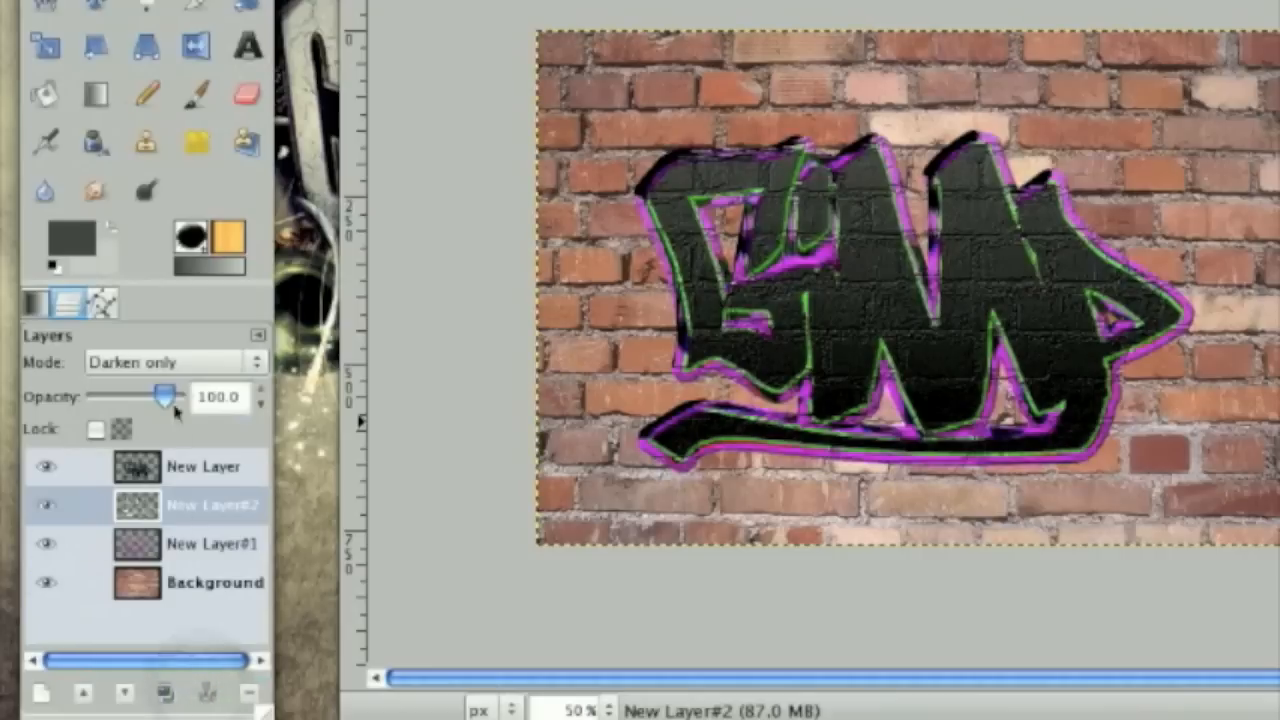
left_click_drag(160, 396, 135, 396)
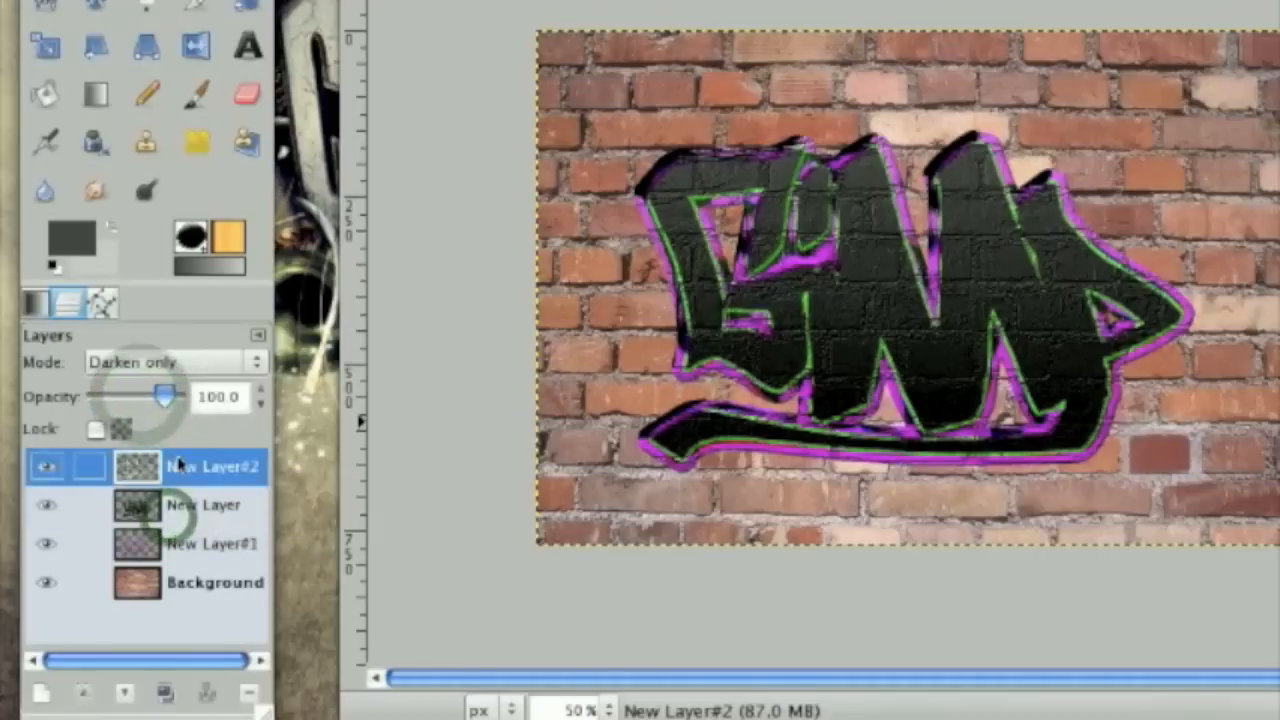
left_click_drag(163, 396, 135, 396)
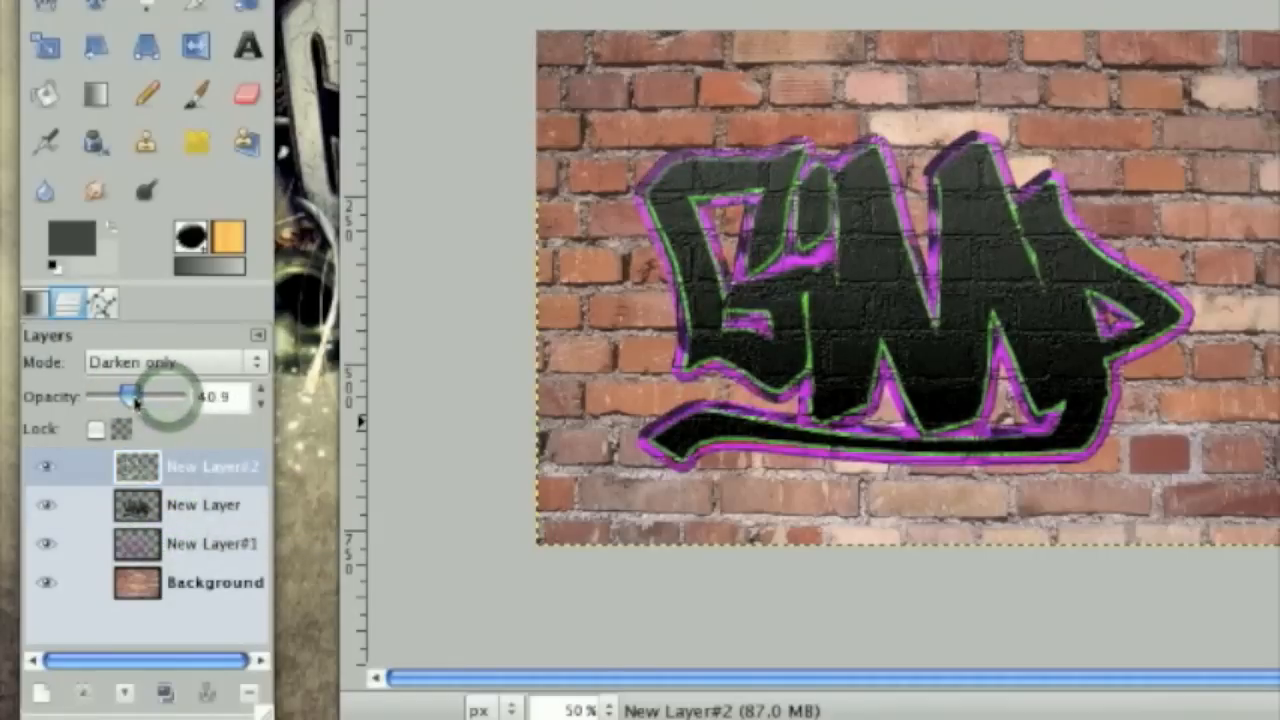
left_click_drag(155, 395, 130, 395)
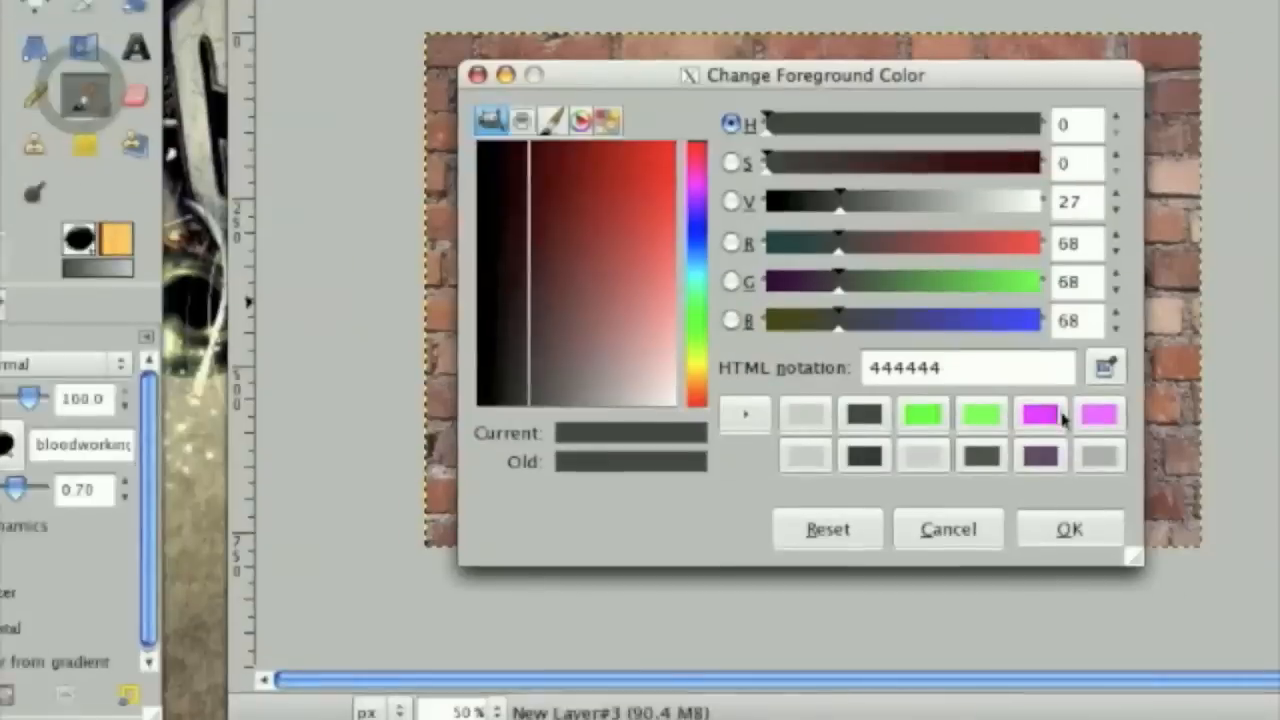
Stamp pink splatter-brush marks around the lettering on a new layer.
left_click(1069, 529)
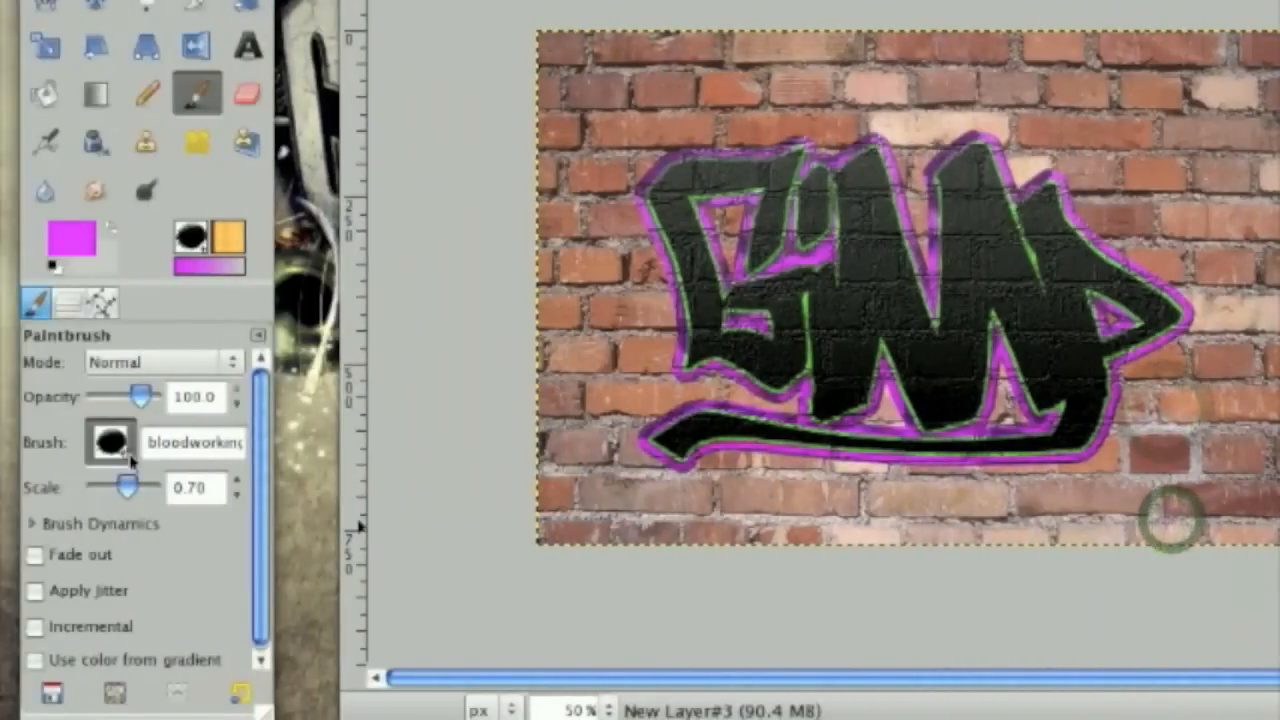
left_click(110, 443)
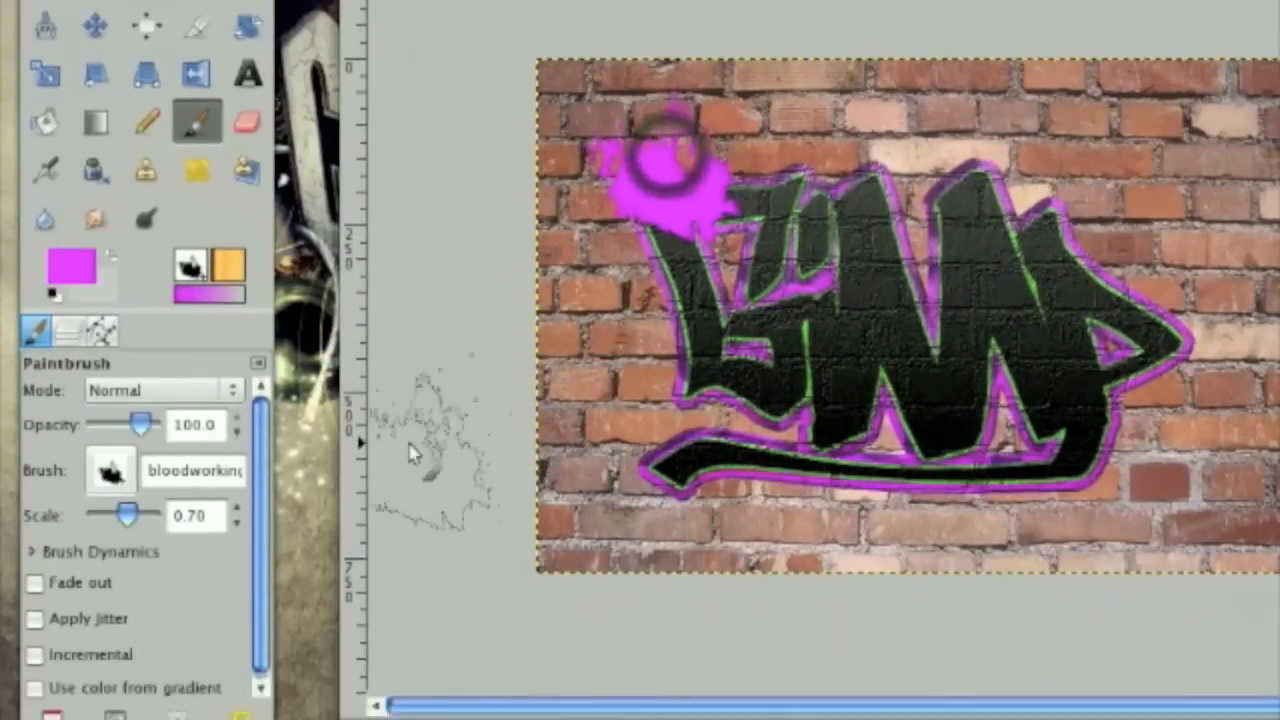
left_click(48, 303)
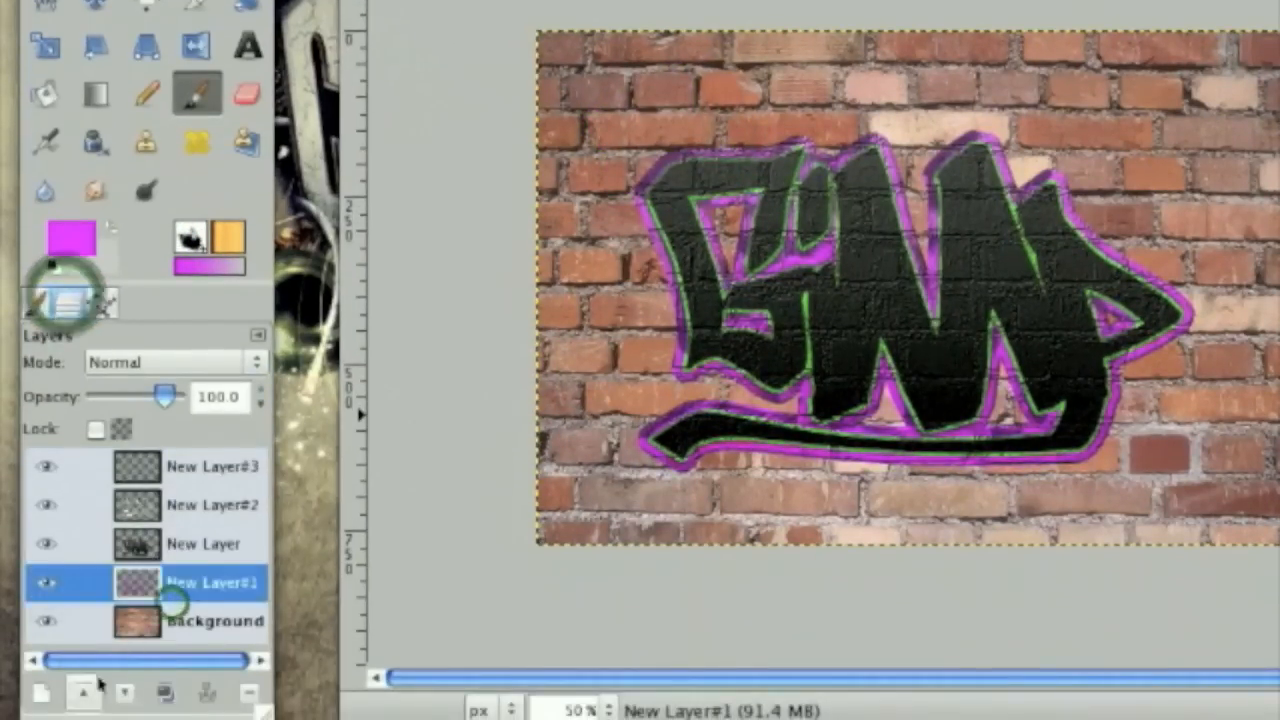
left_click(38, 686)
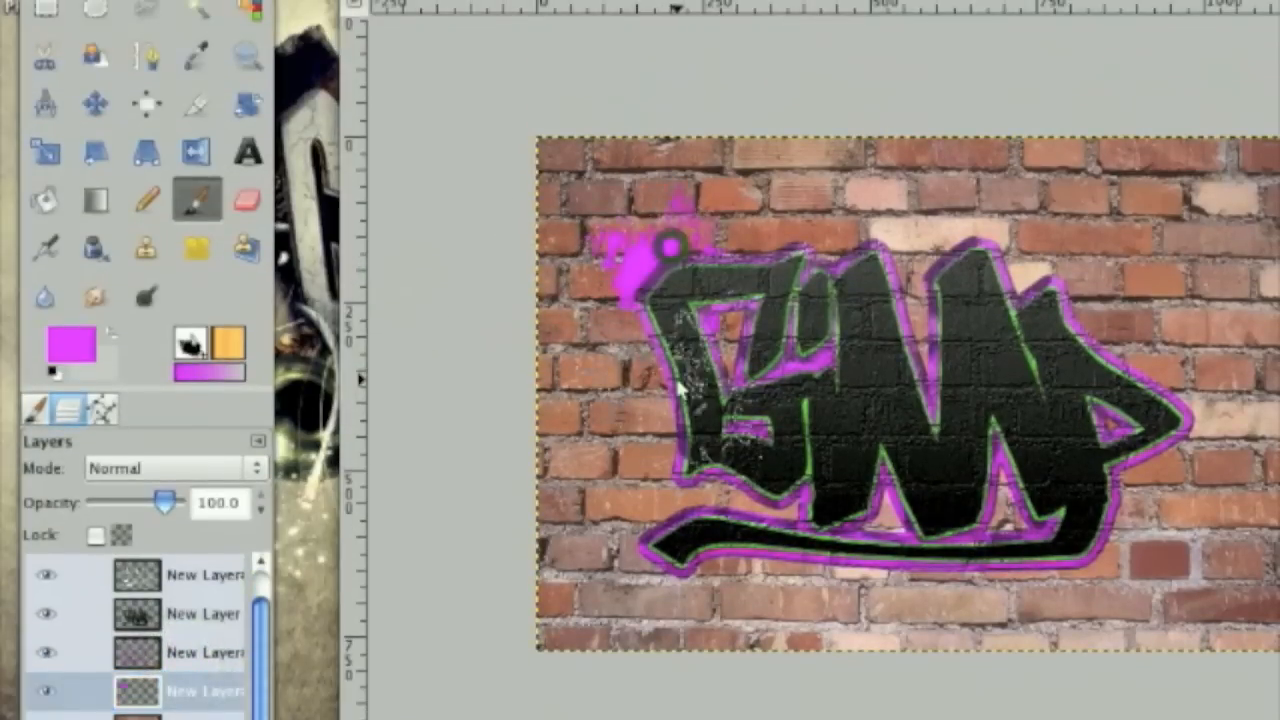
left_click(197, 198)
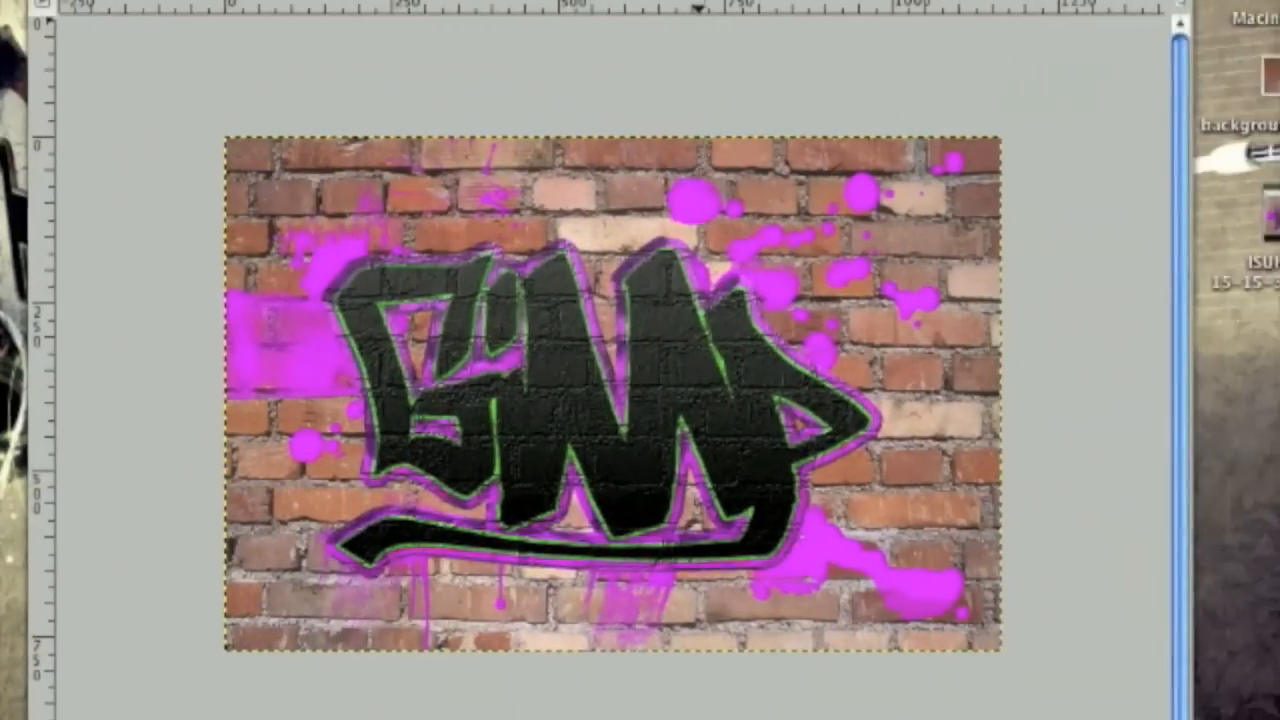
Bump-map the pink splatters with the brick texture and set the layer opacity to about 91%.
left_click(619, 444)
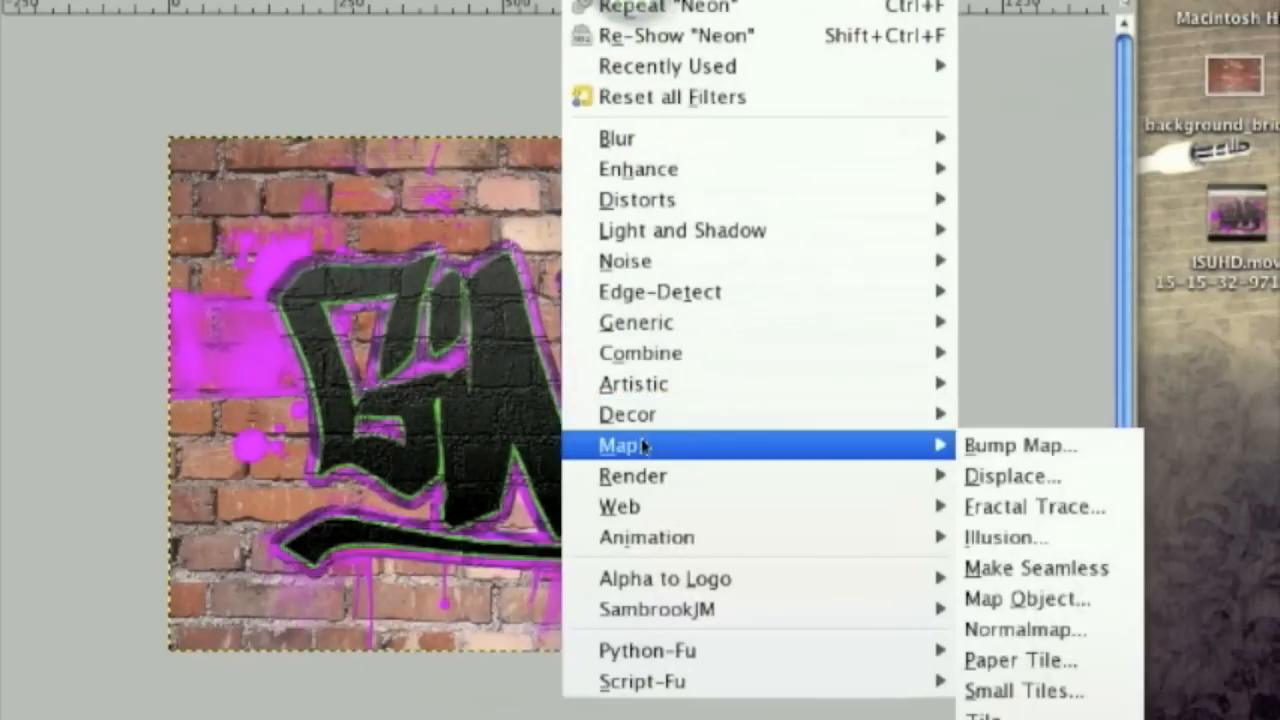
left_click(1020, 446)
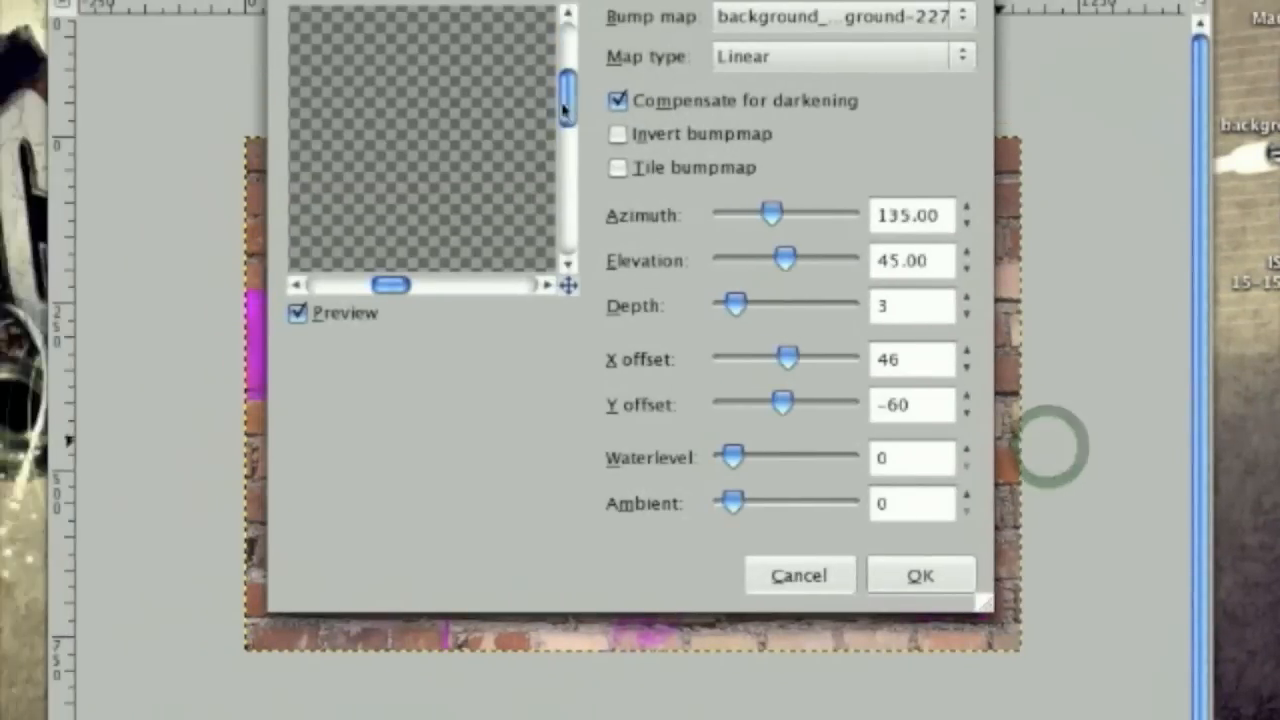
left_click(921, 575)
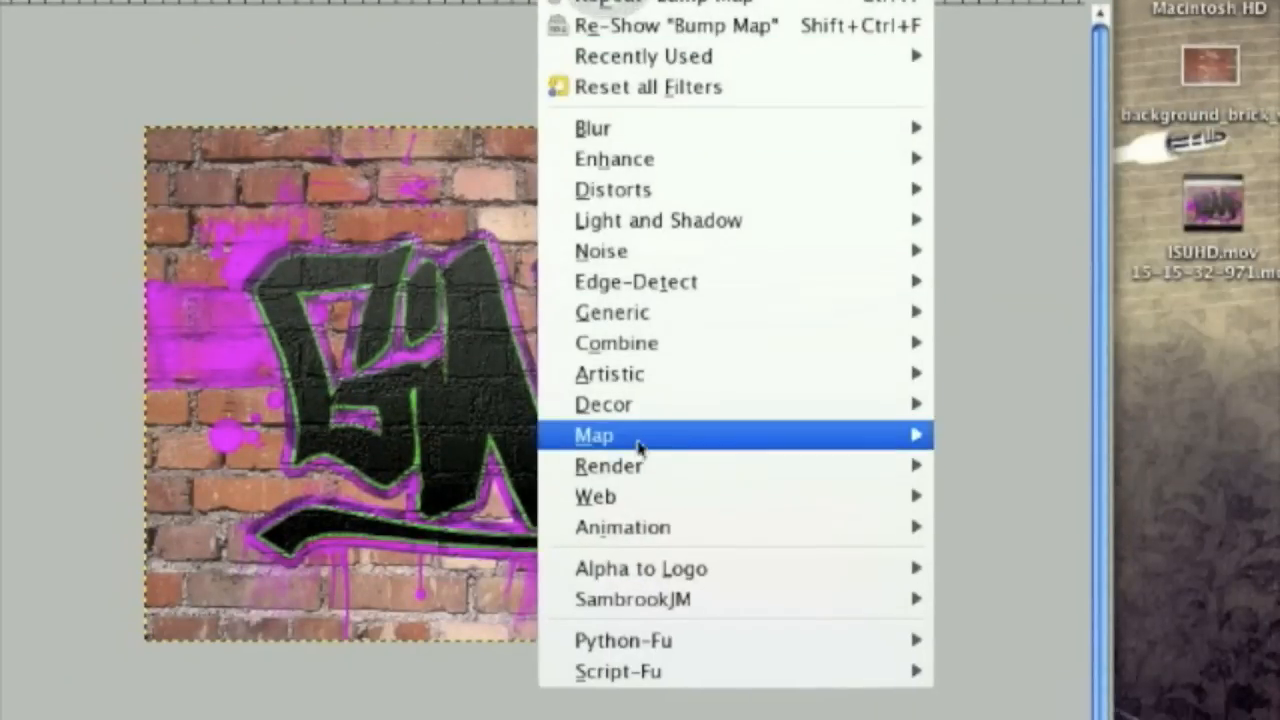
left_click(594, 436)
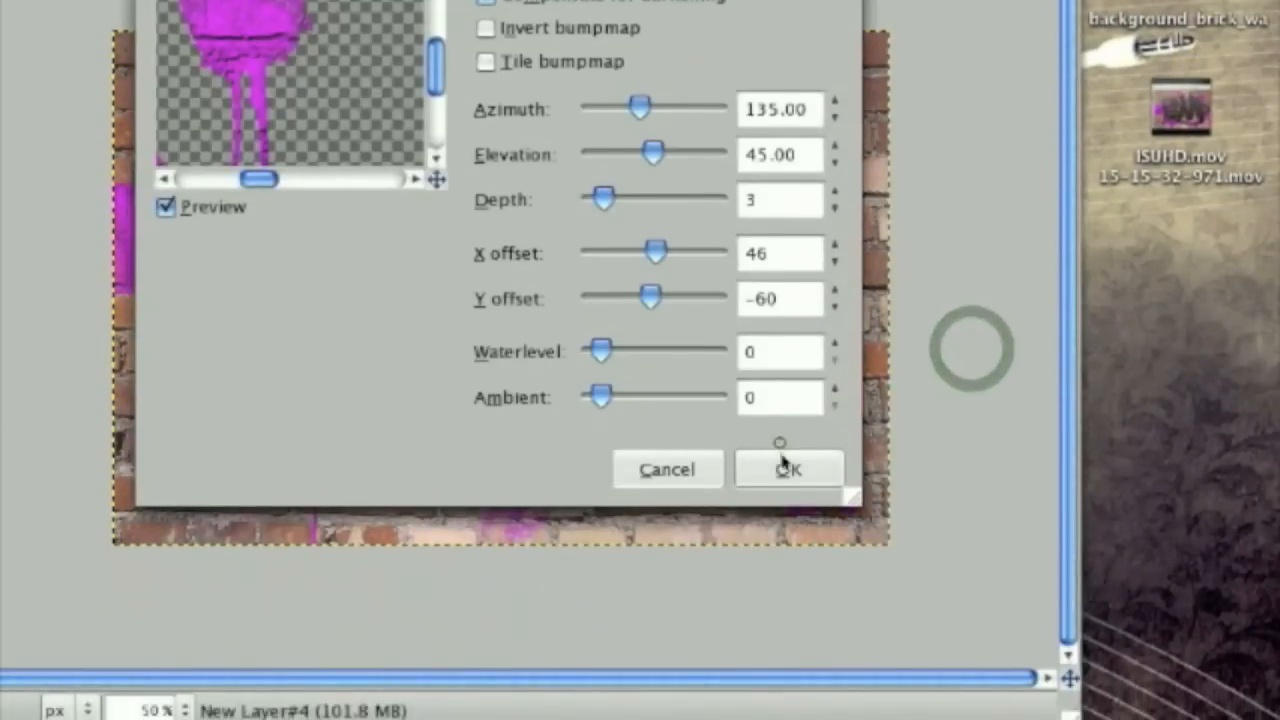
left_click(788, 469)
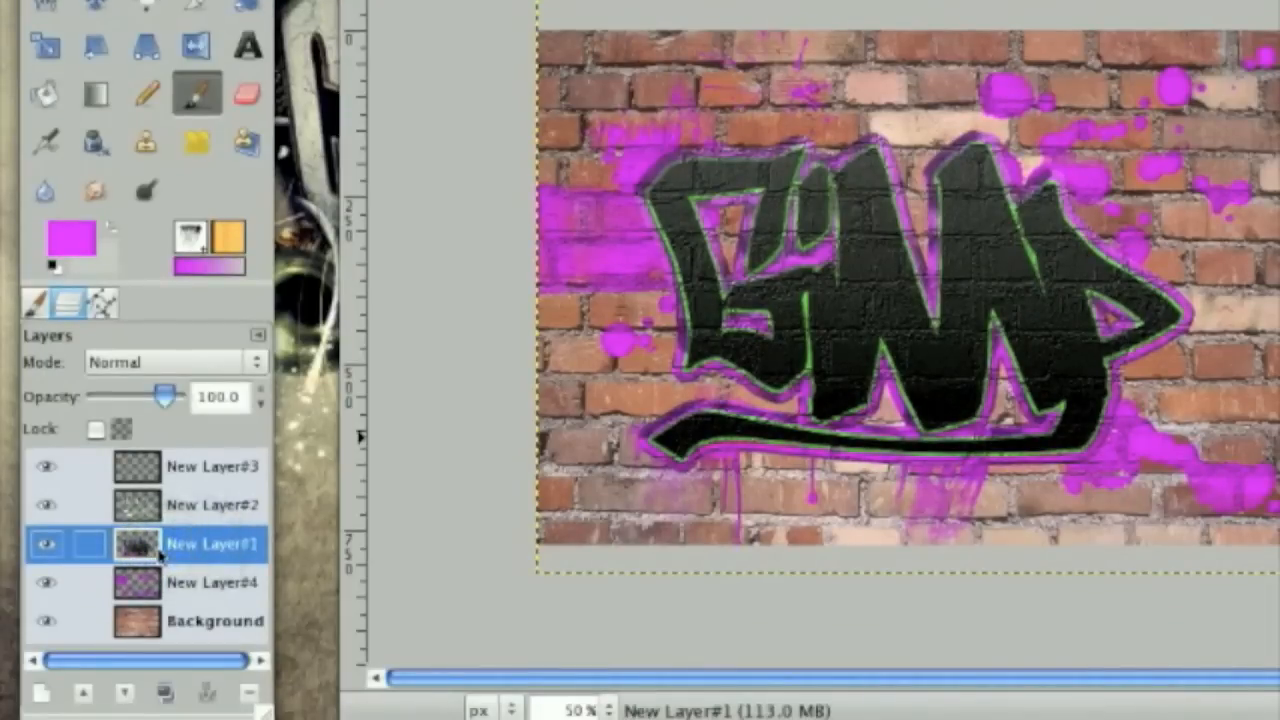
left_click_drag(168, 395, 155, 395)
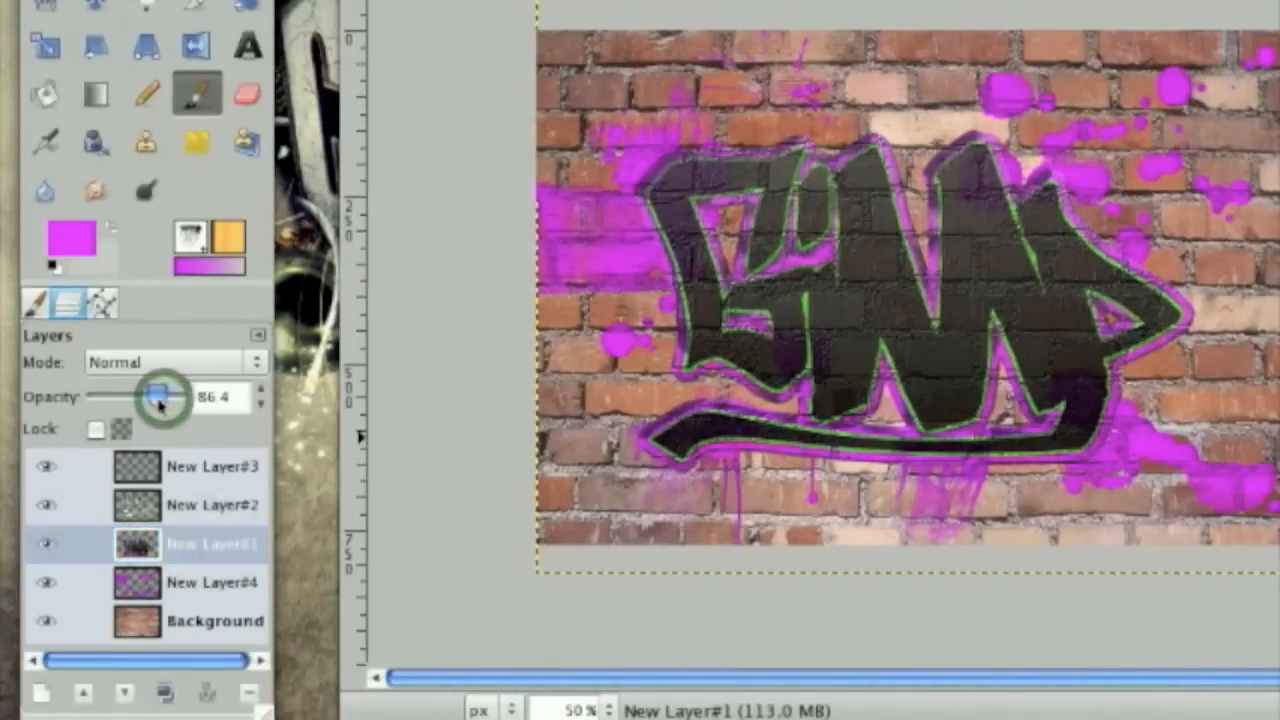
left_click_drag(155, 396, 160, 396)
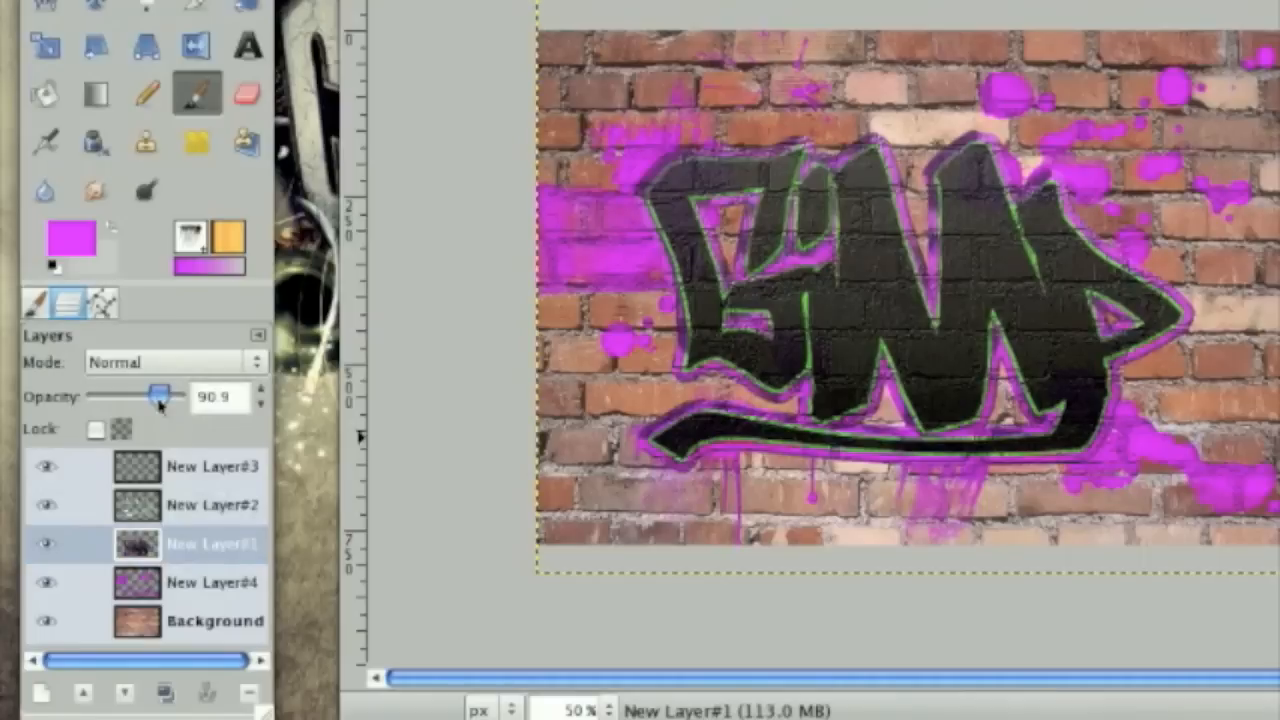